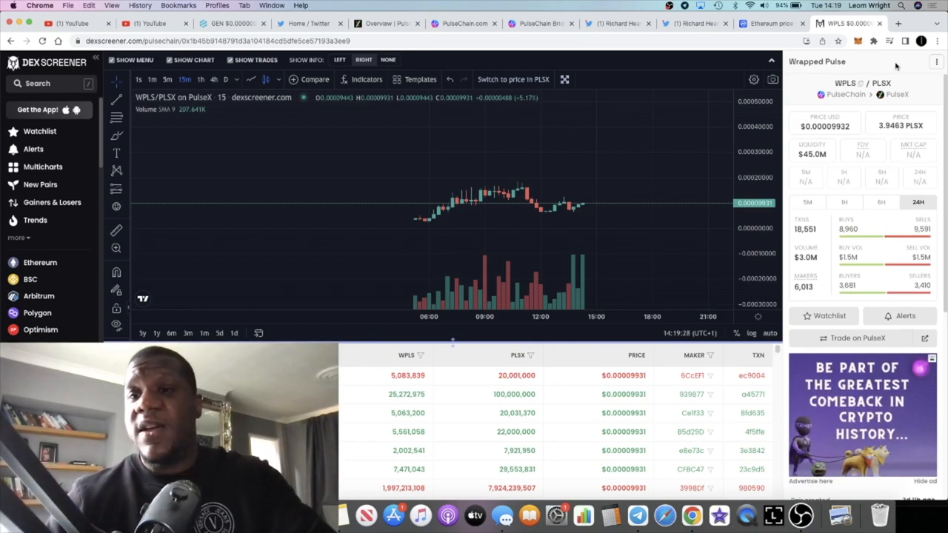
mouse_move(702, 184)
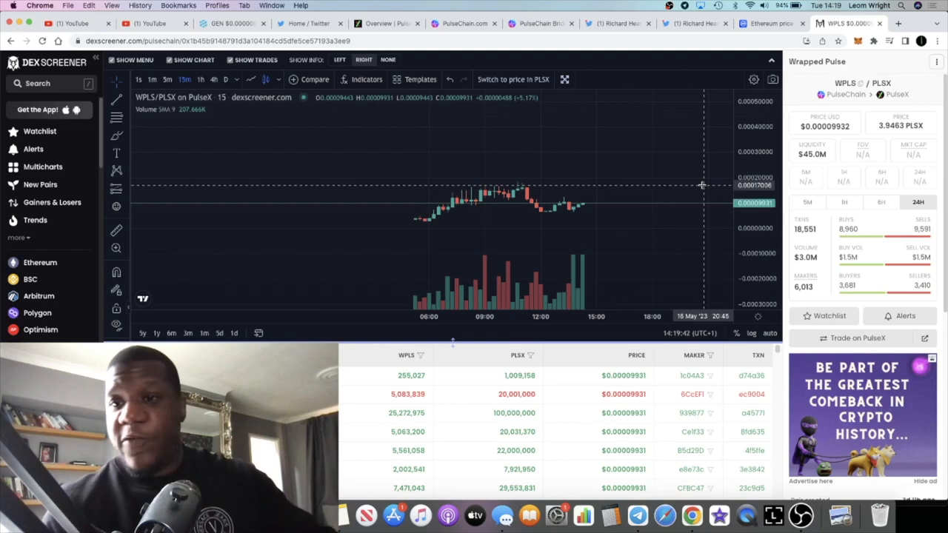
mouse_move(658, 175)
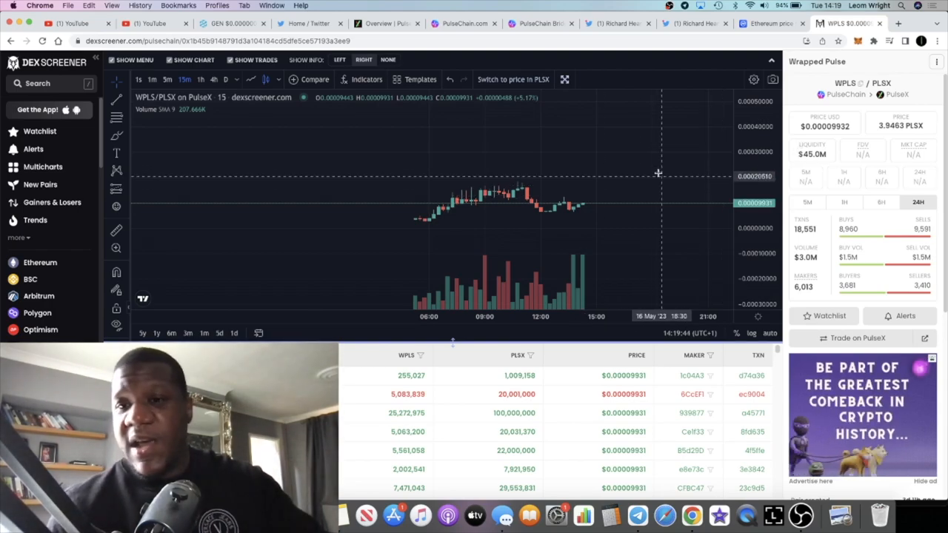
mouse_move(710, 224)
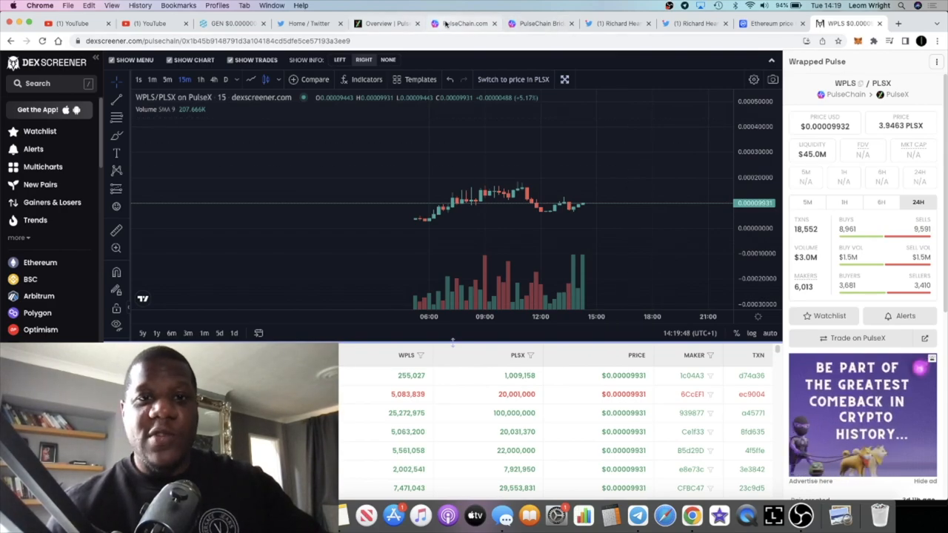
- Reach the PulseX Info analytics page's Top Tokens table and reload it for fresh prices and liquidity
left_click(385, 23)
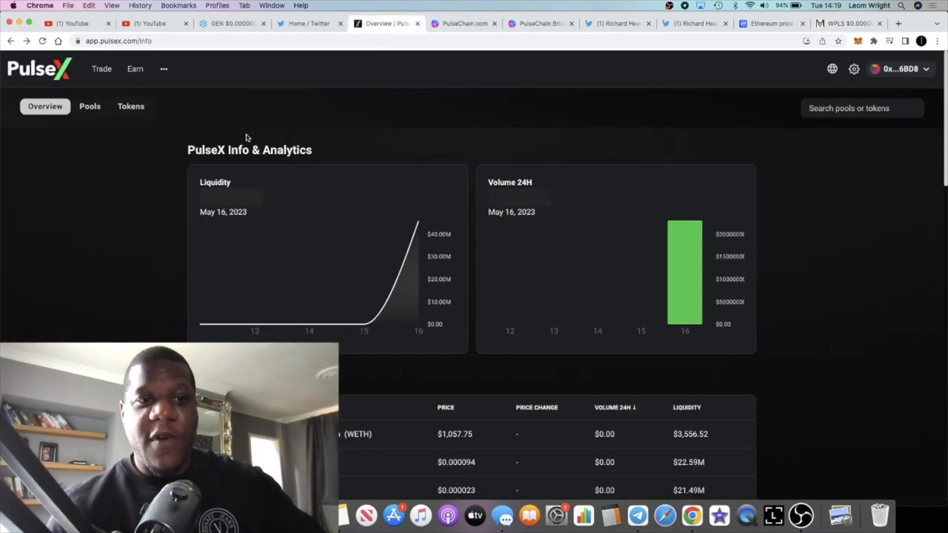
left_click(163, 69)
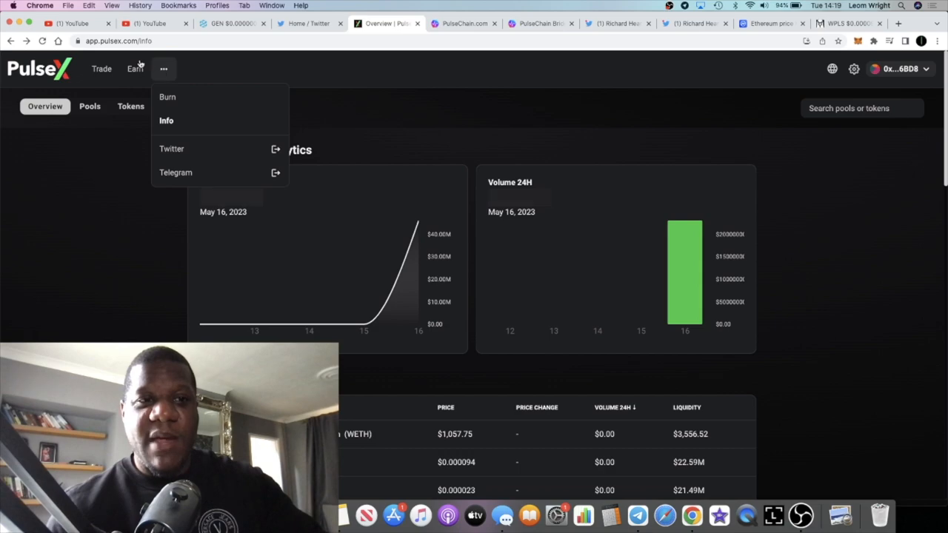
mouse_move(172, 148)
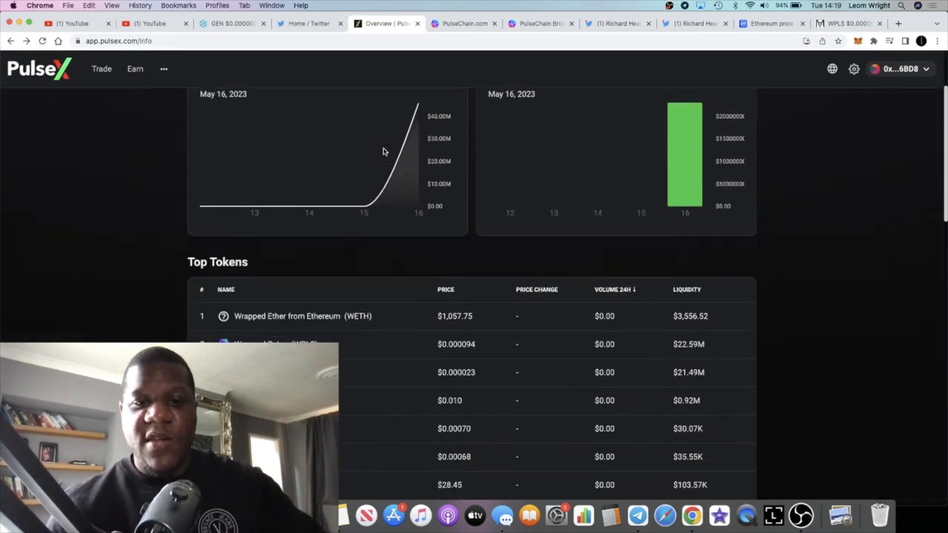
scroll("down", 3)
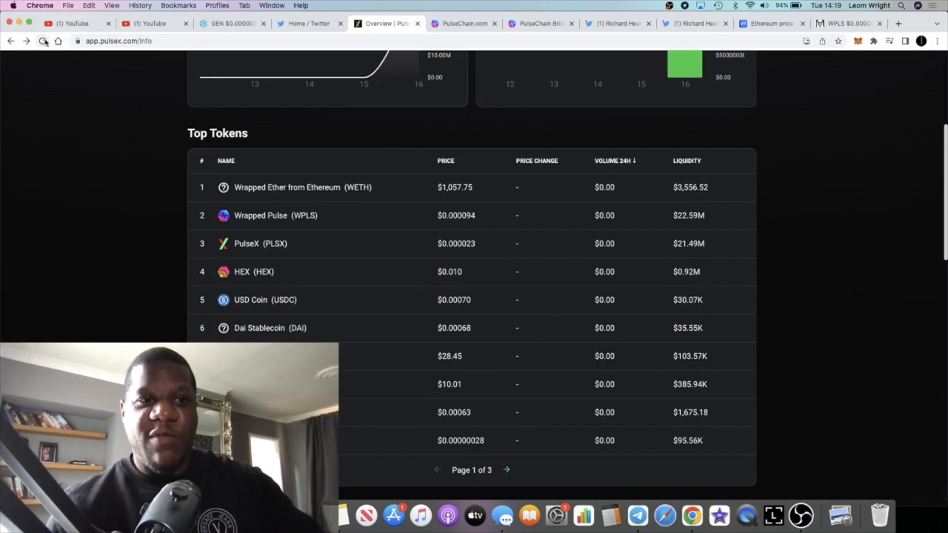
left_click(58, 41)
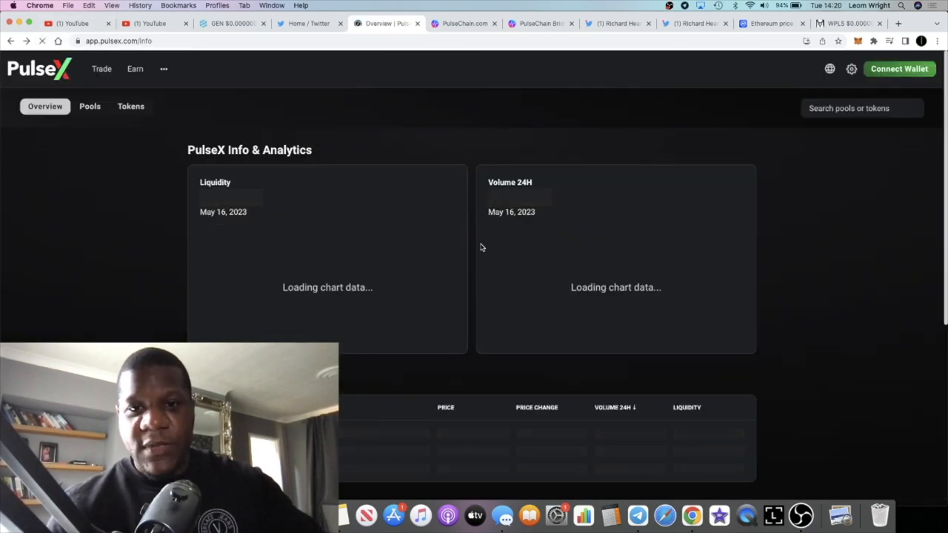
scroll("down", 3)
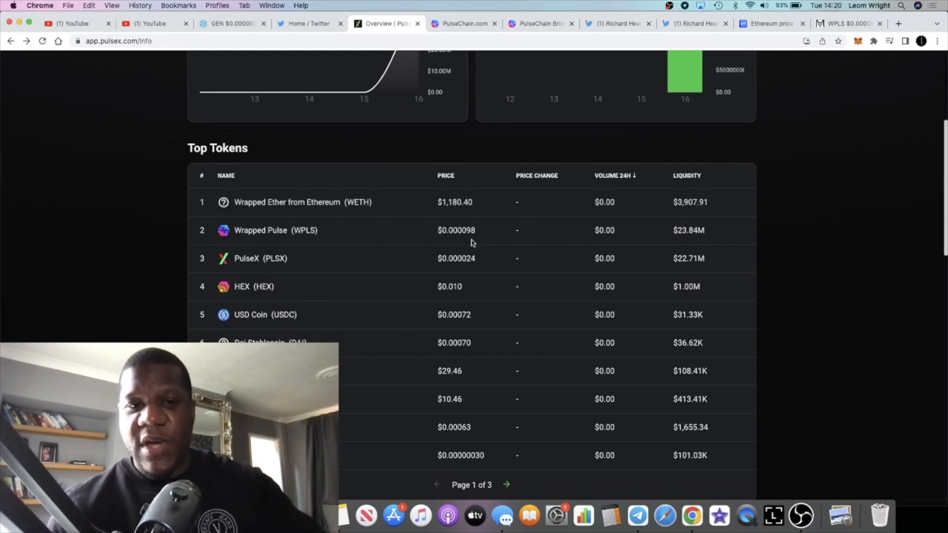
mouse_move(468, 252)
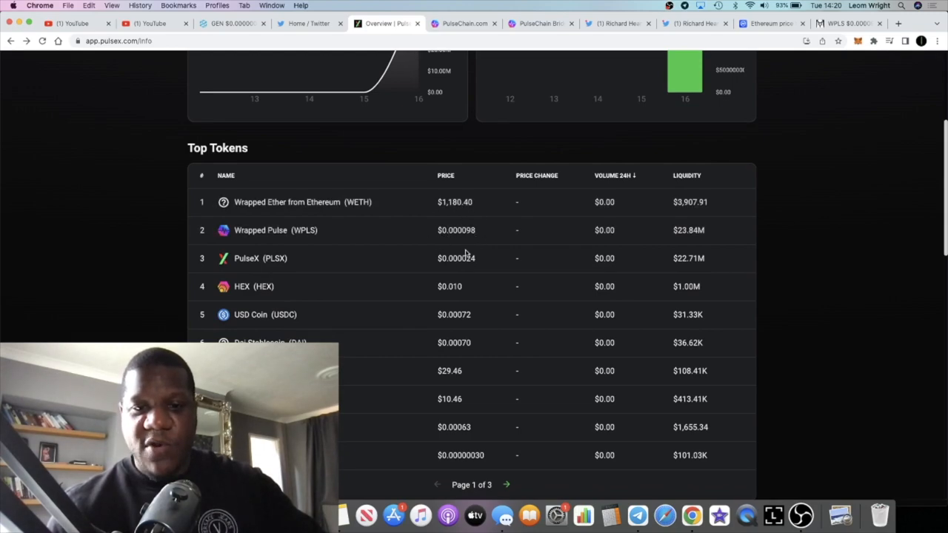
mouse_move(450, 354)
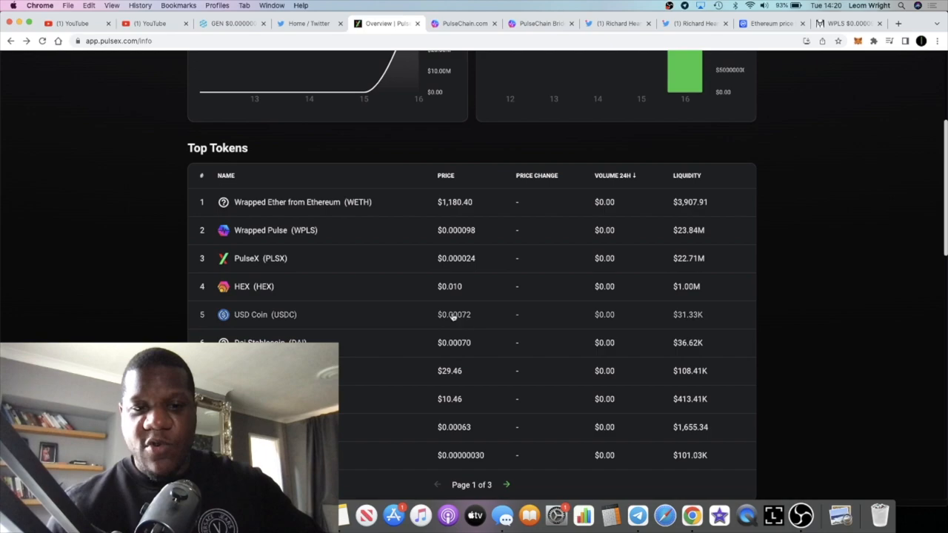
mouse_move(455, 333)
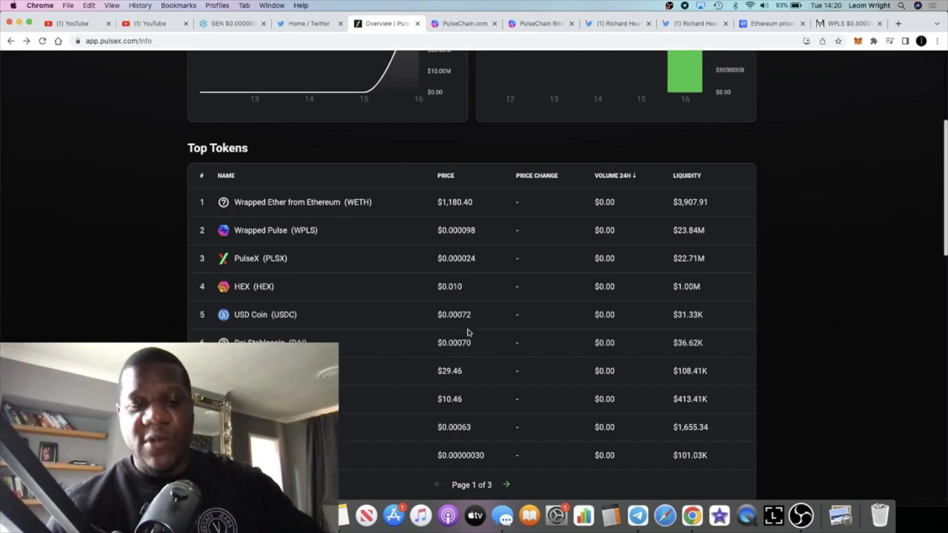
mouse_move(420, 389)
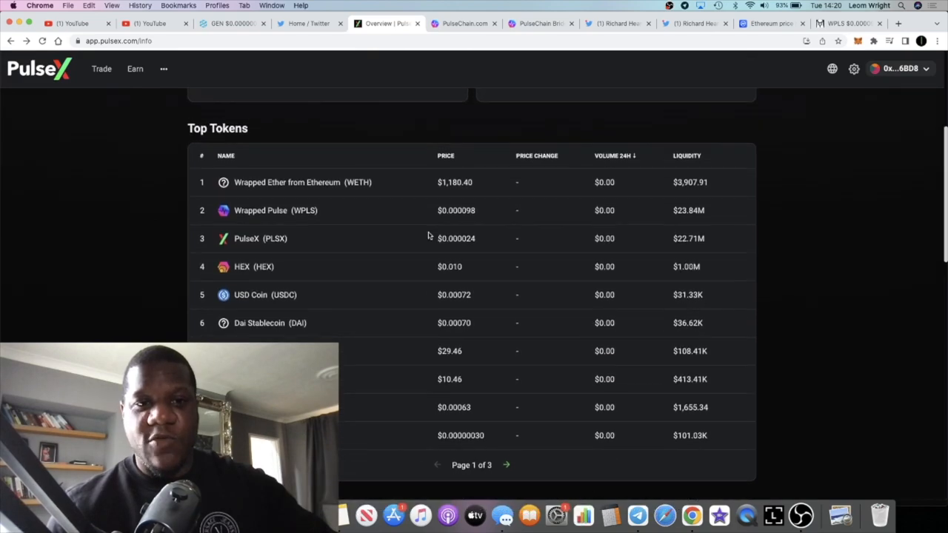
mouse_move(453, 211)
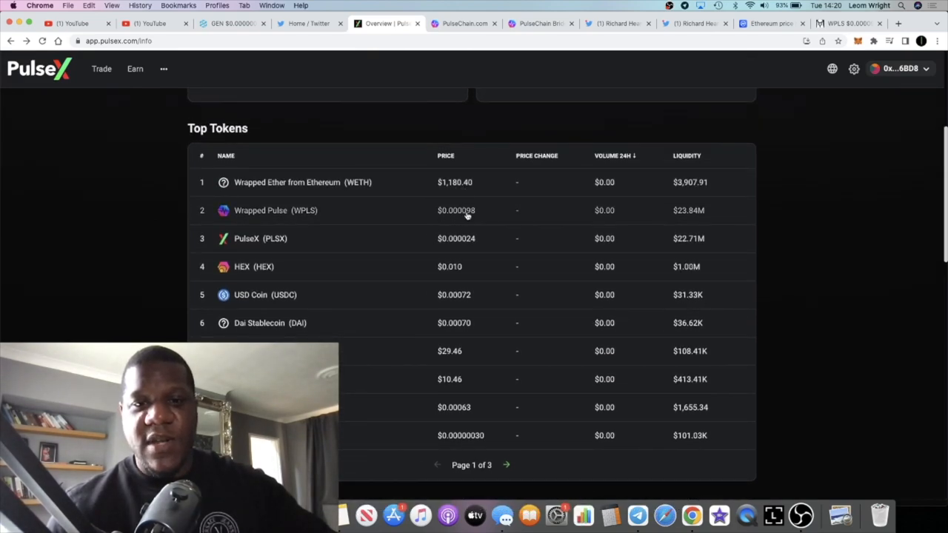
mouse_move(450, 254)
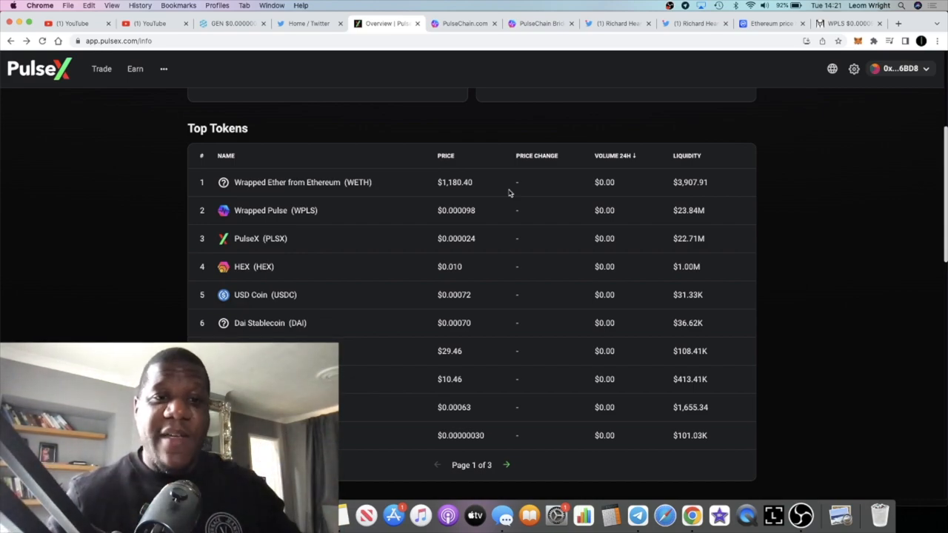
mouse_move(498, 125)
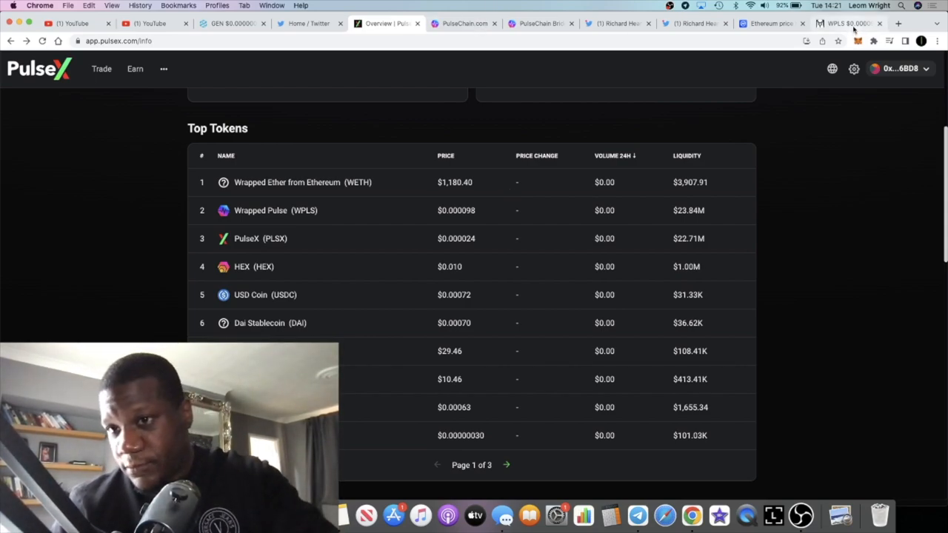
- On the DEX Screener tab, invert the WPLS/PLSX pair to view it as PLSX/WPLS
left_click(844, 23)
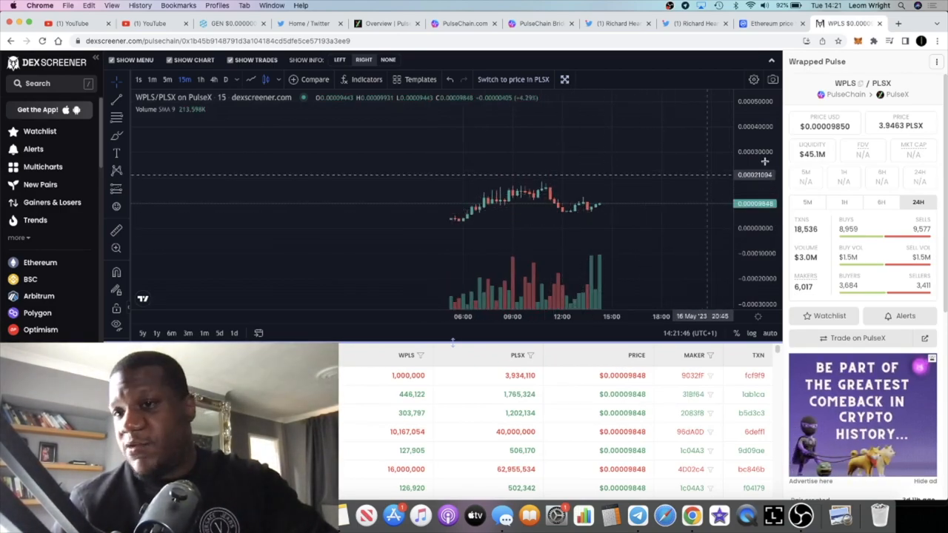
left_click(937, 62)
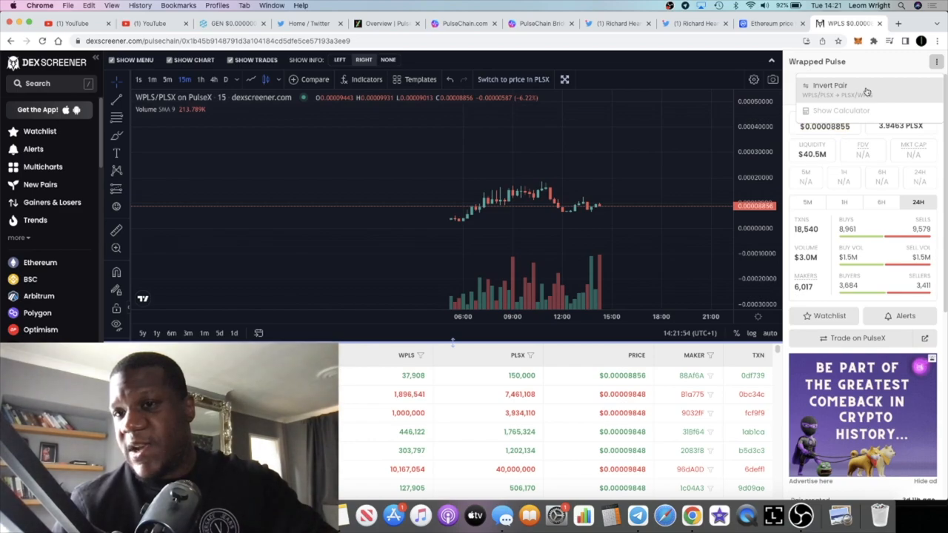
left_click(829, 84)
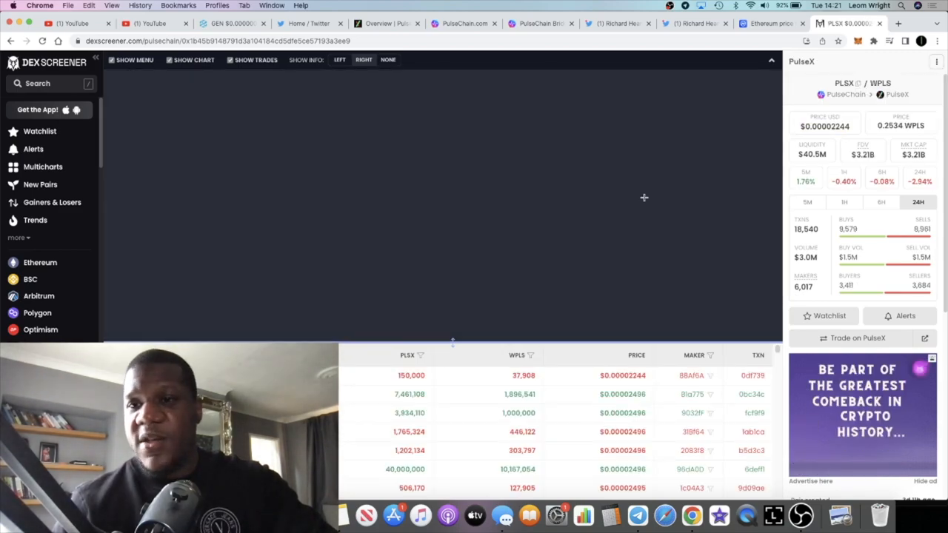
left_click(169, 59)
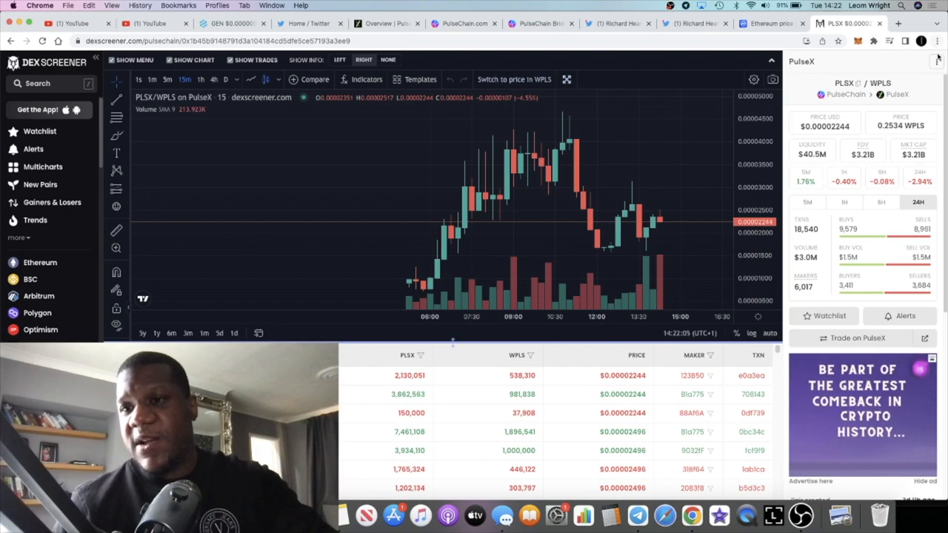
- Invert the pair again so the chart shows WPLS/PLSX as before
left_click(514, 80)
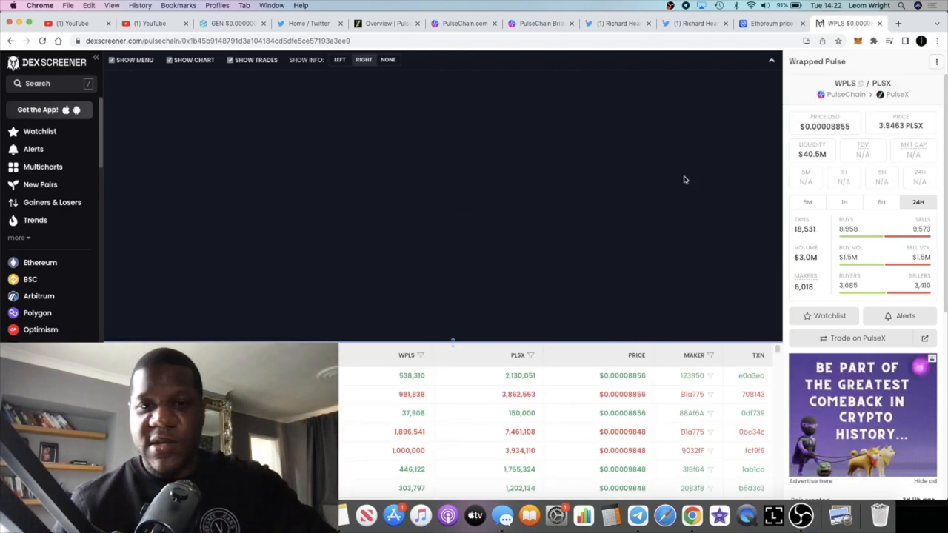
left_click(190, 59)
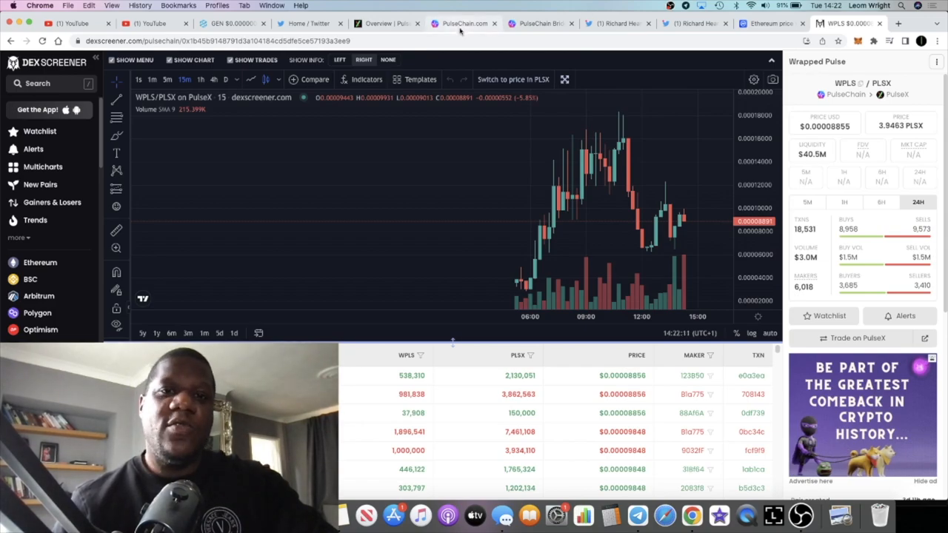
- Return to the PulseX Info tab showing the Top Tokens table with WETH at $1,180.40
left_click(385, 24)
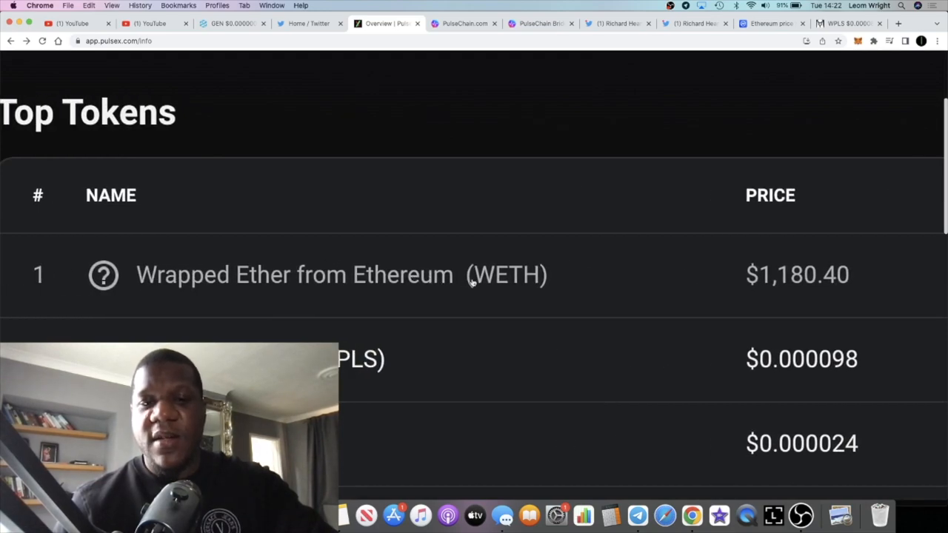
mouse_move(516, 274)
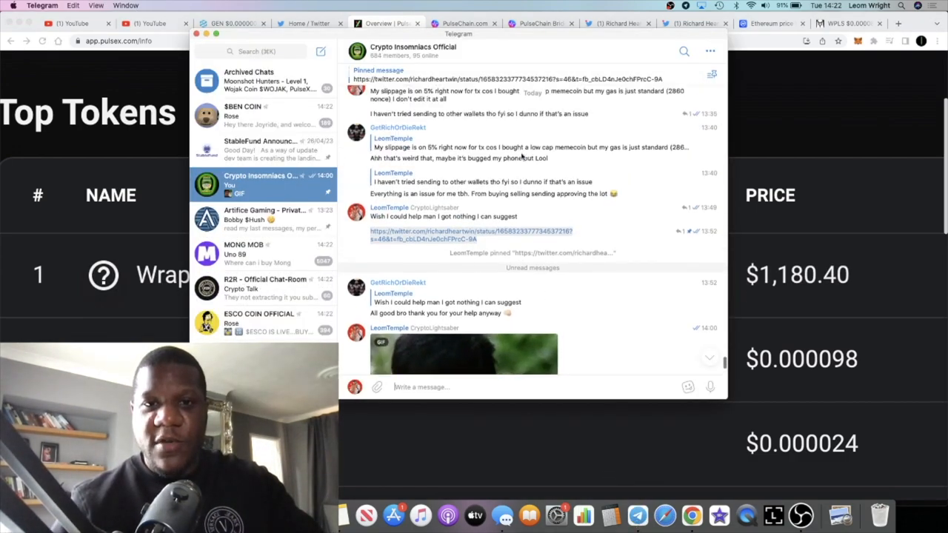
- Scroll down through the Crypto Insomniacs Official group chat in Telegram
scroll("down", 3)
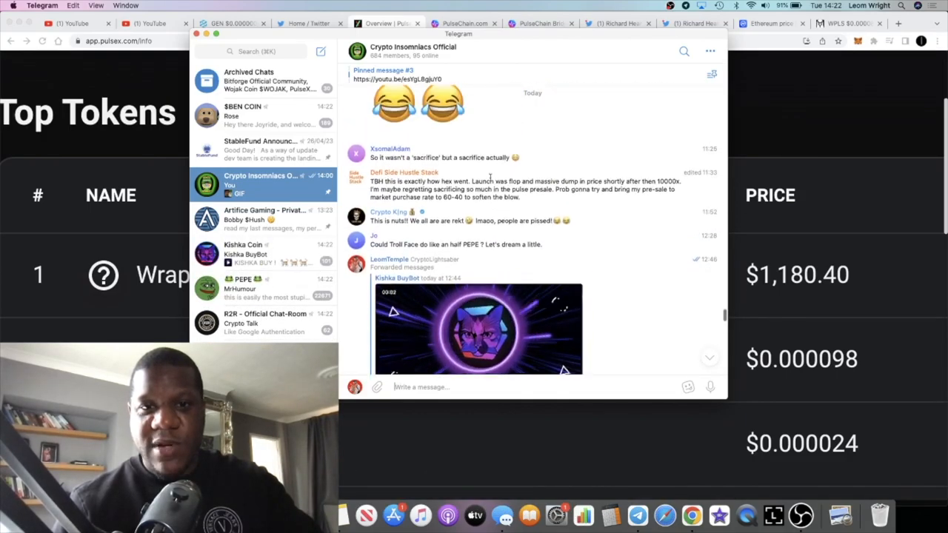
scroll("down", 3)
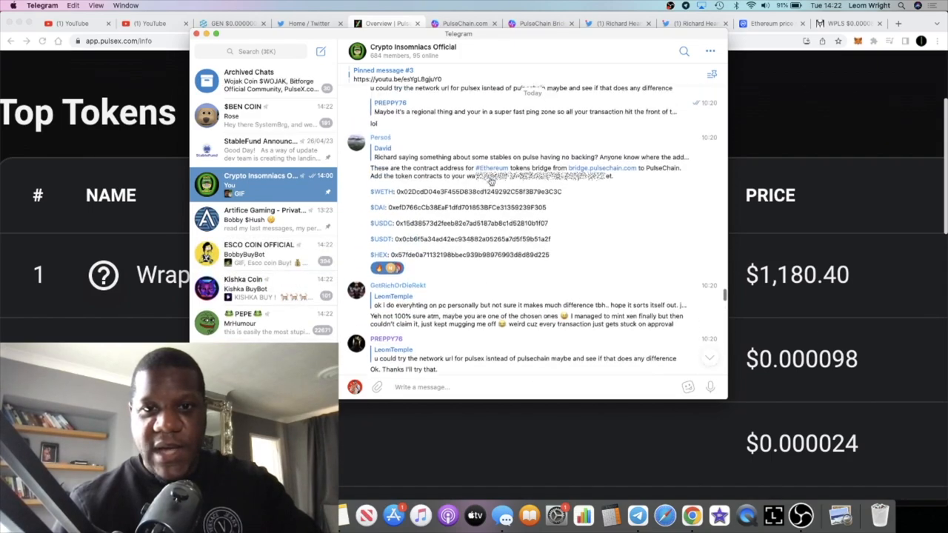
scroll("down", 3)
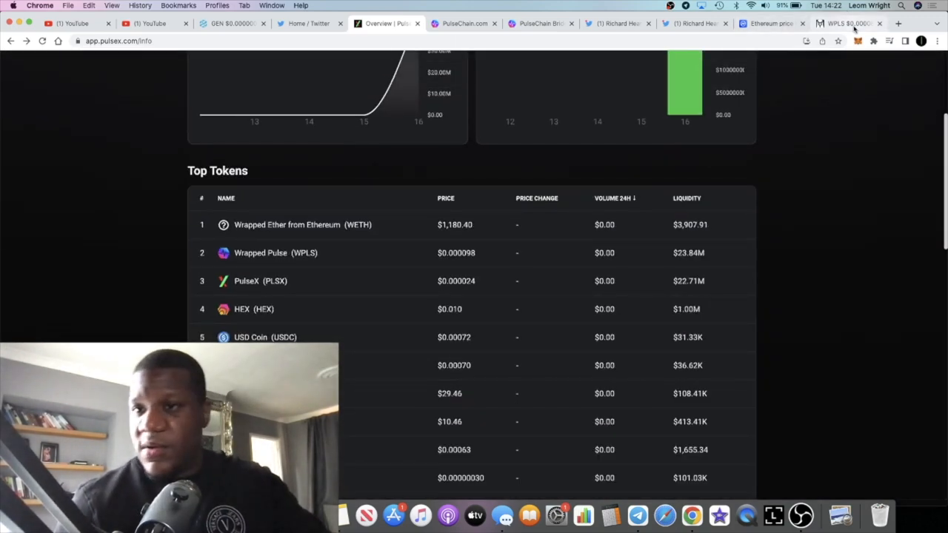
- View Richard Heart's PulseChain stables tweet, the PulseX overview, then CoinMarketCap's Ethereum price page
left_click(693, 24)
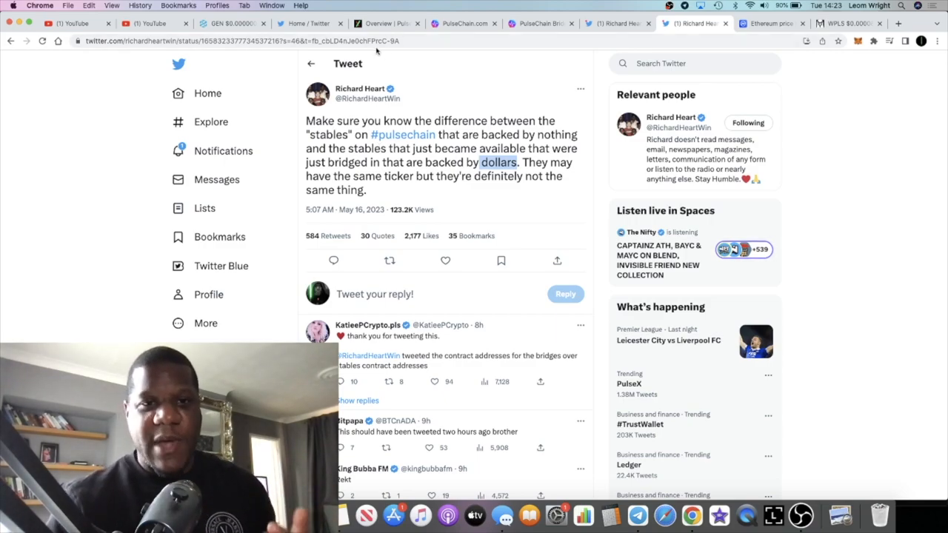
left_click(385, 24)
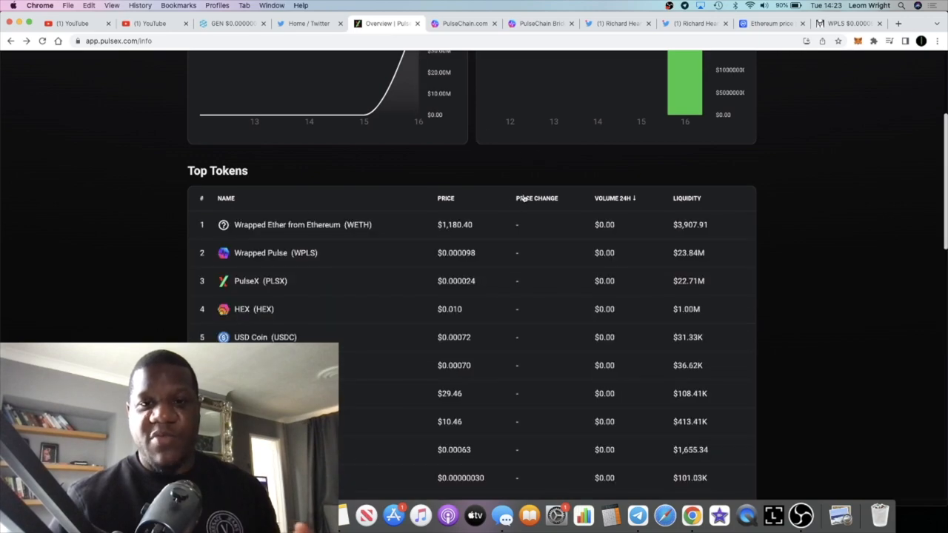
mouse_move(548, 189)
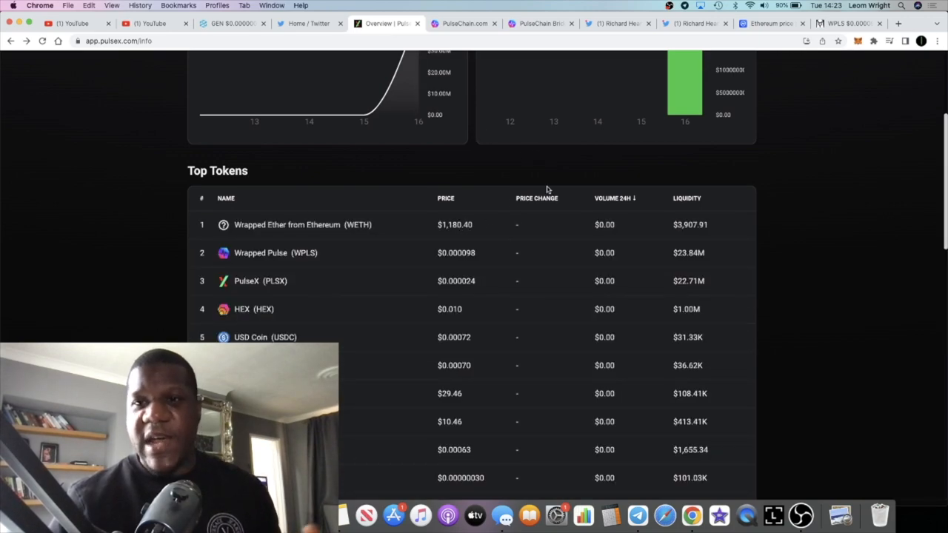
left_click(770, 24)
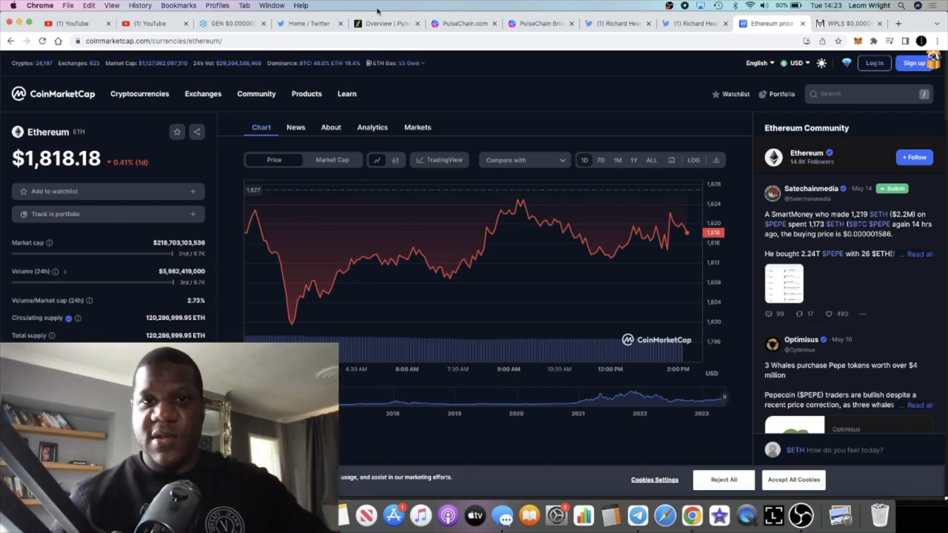
- Revisit the PulseX overview, then Richard Heart's tweet on unbacked versus bridged stables
left_click(385, 24)
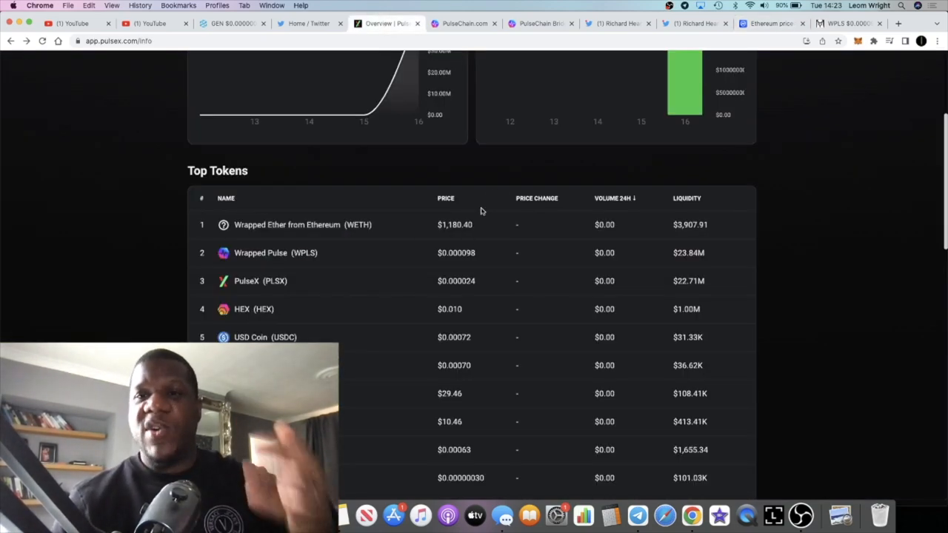
left_click(694, 24)
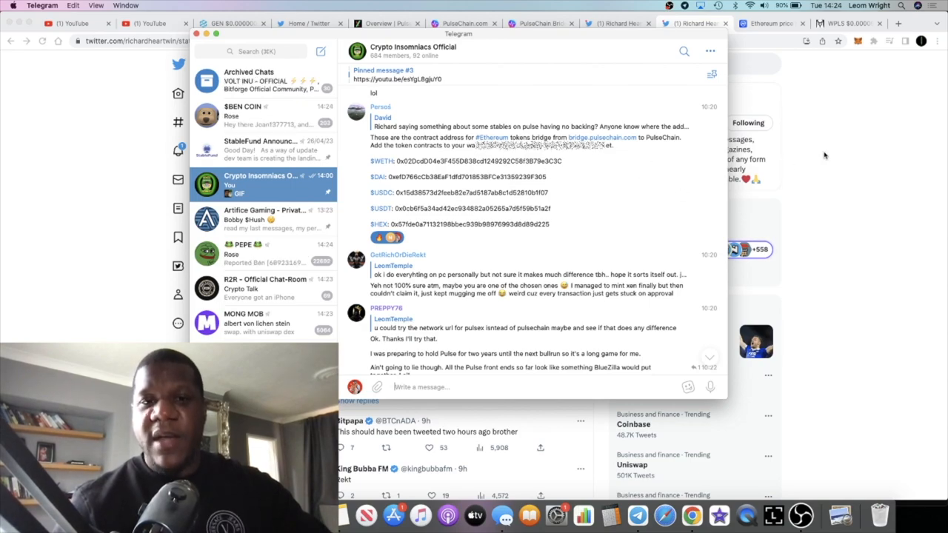
mouse_move(848, 172)
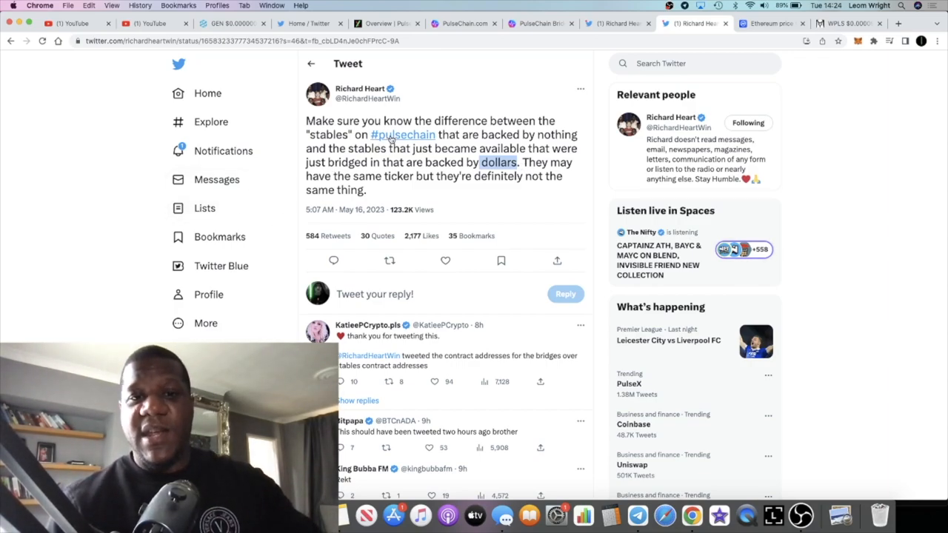
mouse_move(637, 516)
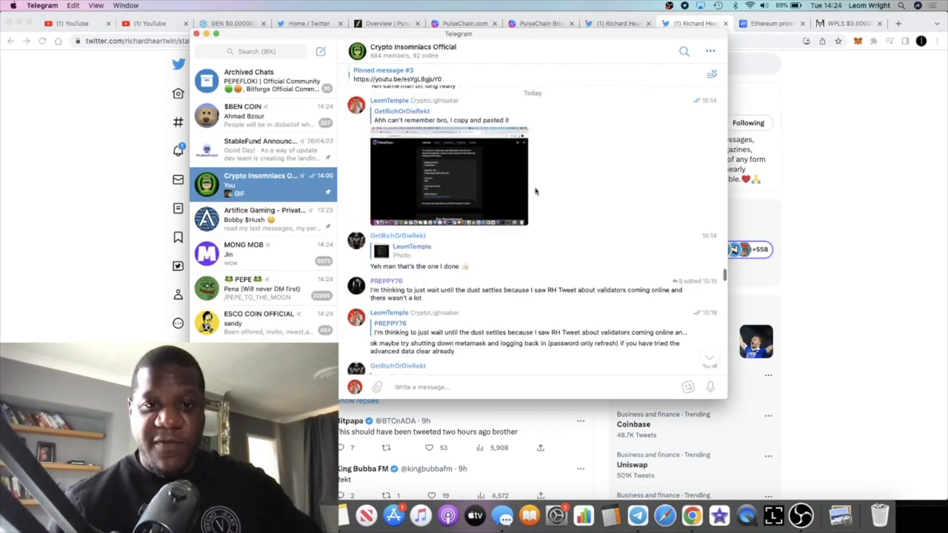
- Scroll the Crypto Insomniacs Official chat down to its latest messages, then bring the Twitter tab back forward
scroll("down", 3)
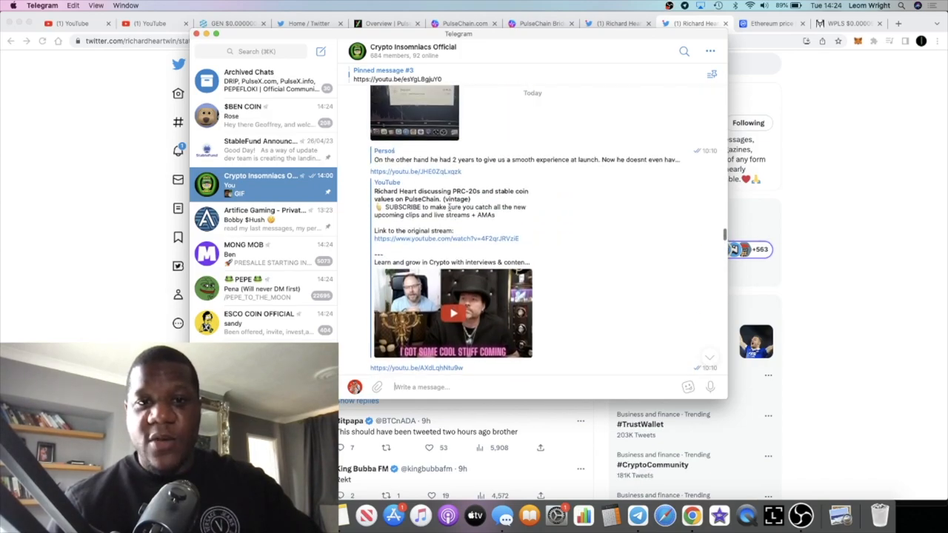
scroll("down", 3)
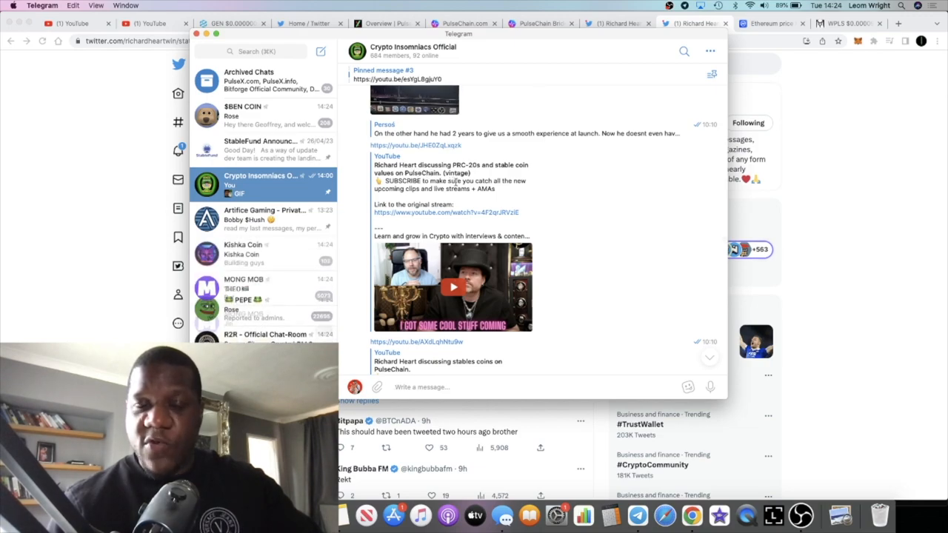
scroll("down", 3)
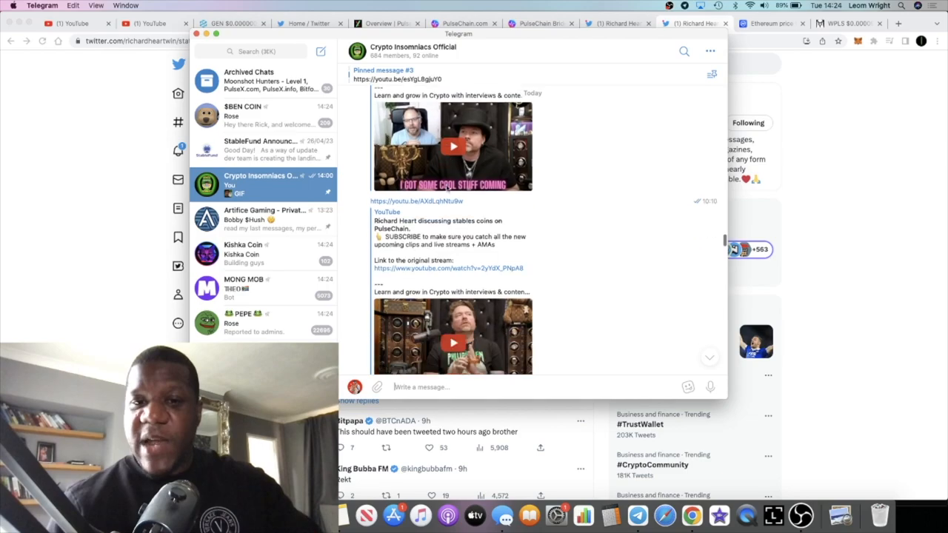
scroll("down", 3)
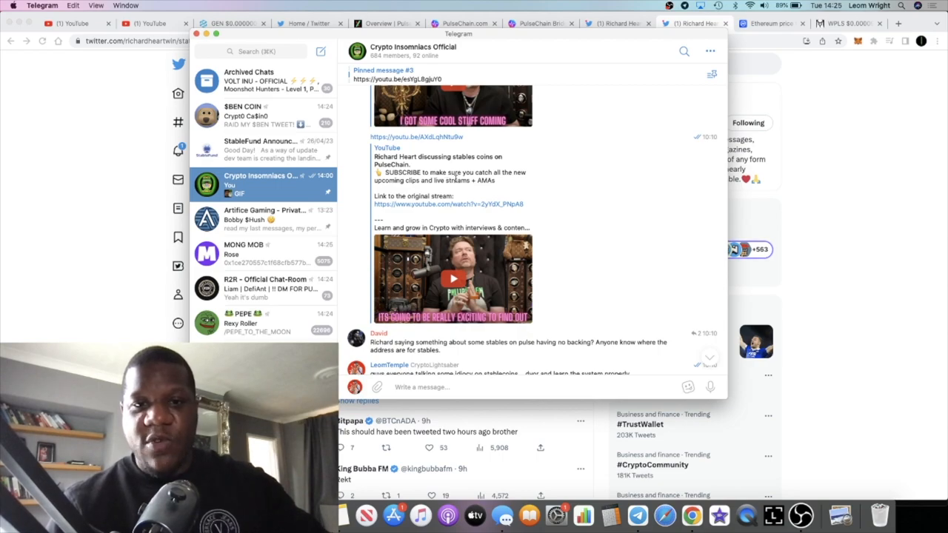
scroll("down", 3)
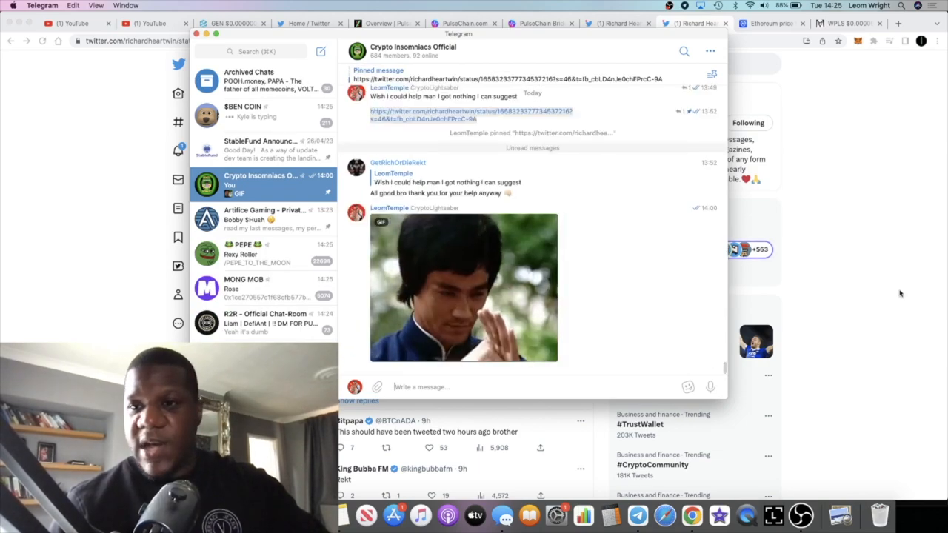
left_click(691, 24)
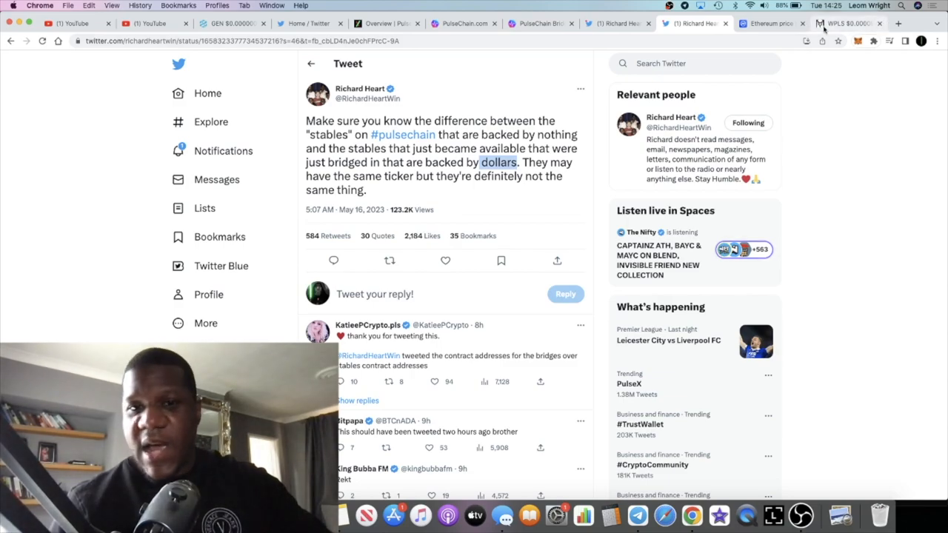
- View Richard Heart's tweet on blocking people and thin liquidity, then return to the PulseX overview
left_click(620, 23)
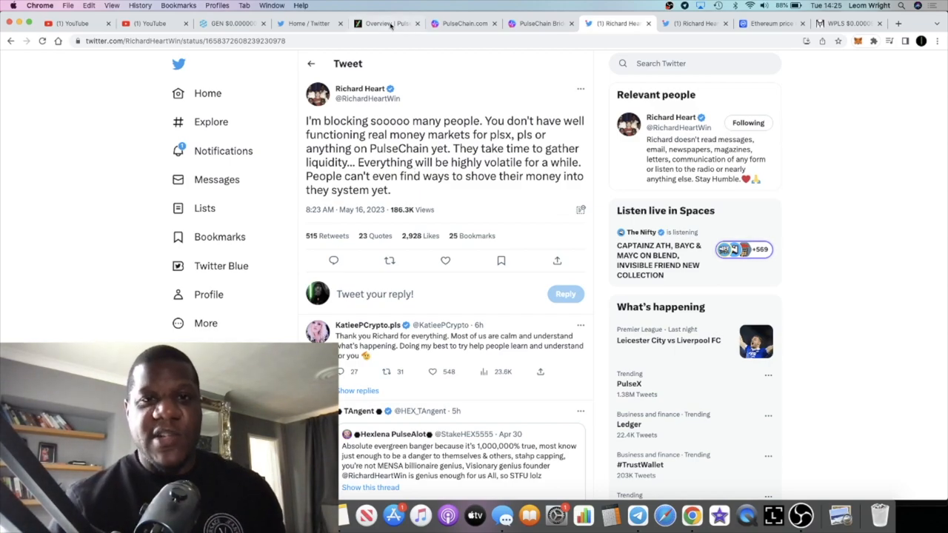
left_click(385, 24)
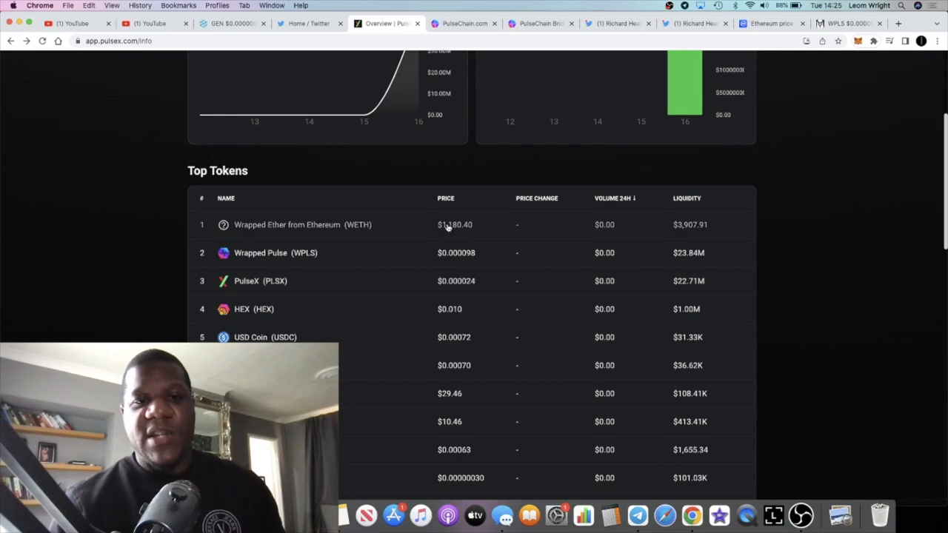
mouse_move(471, 264)
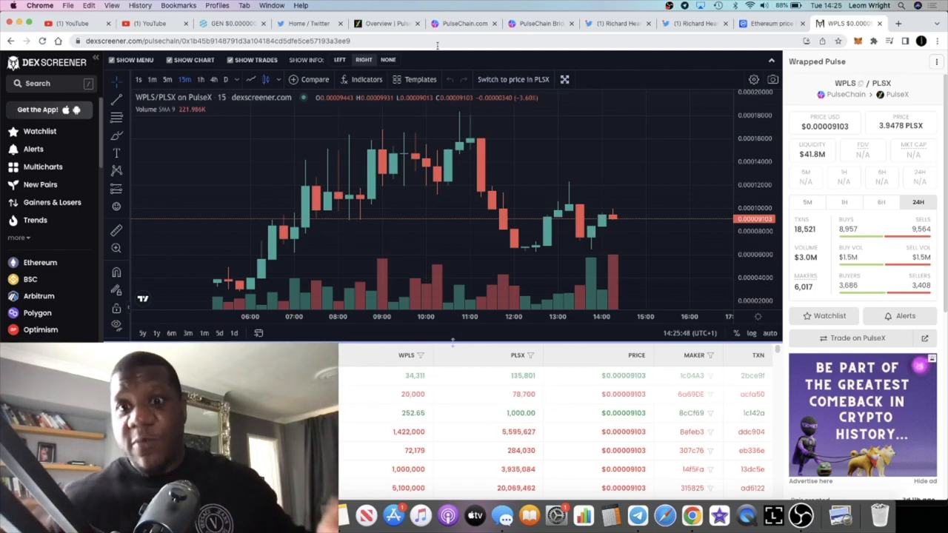
mouse_move(504, 150)
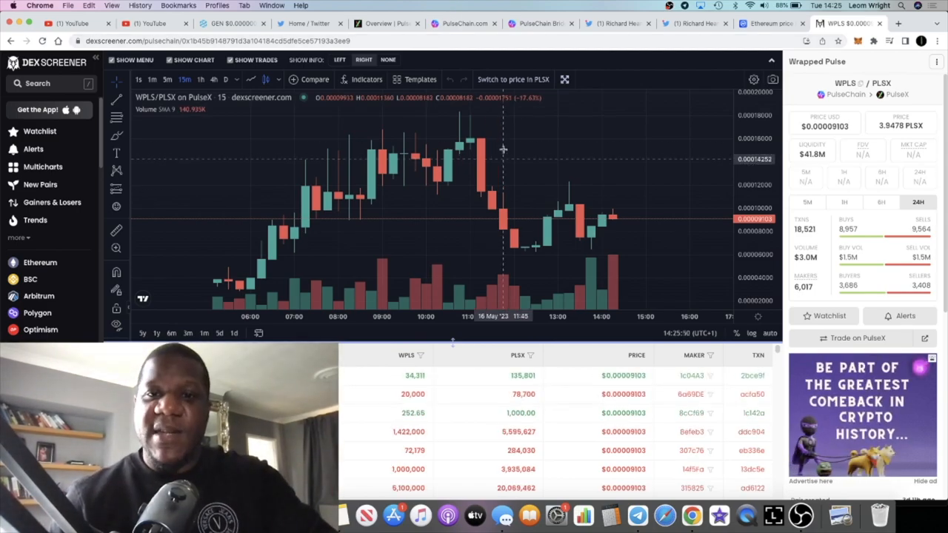
mouse_move(601, 193)
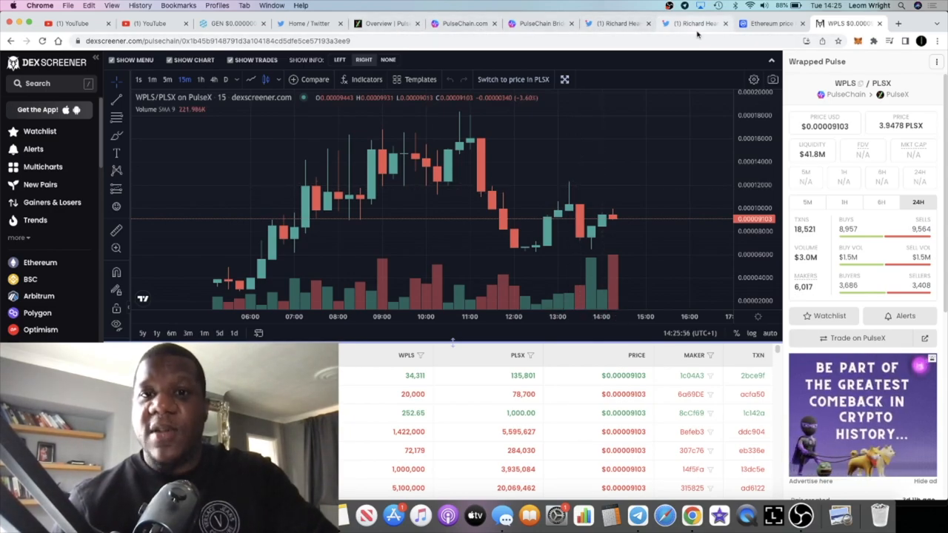
mouse_move(620, 23)
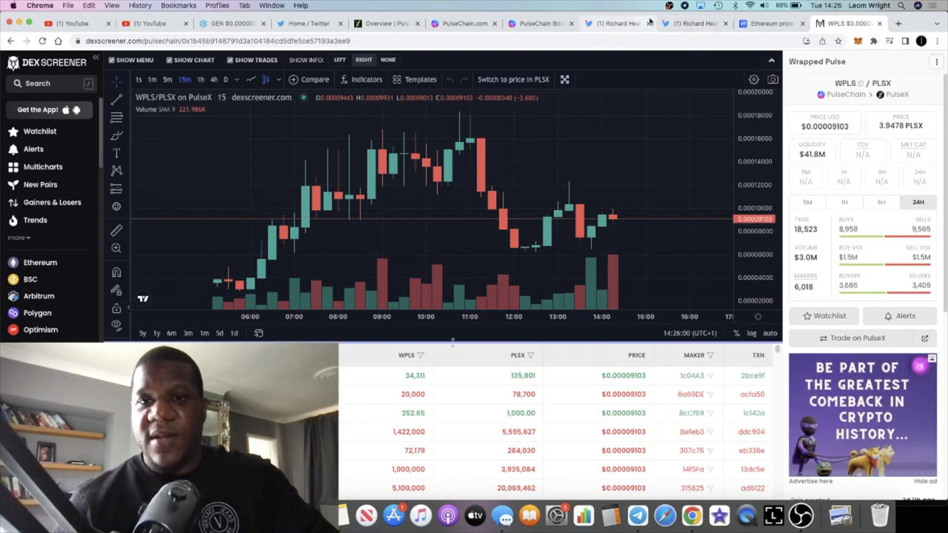
mouse_move(649, 211)
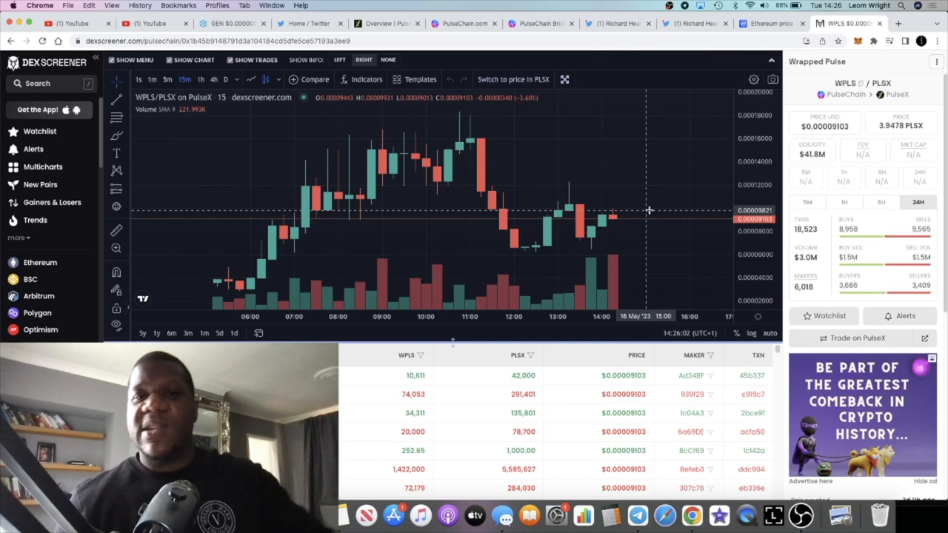
- Switch from the WPLS/PLSX chart to the PulseChain Bridge tab for moving ETH
left_click(539, 23)
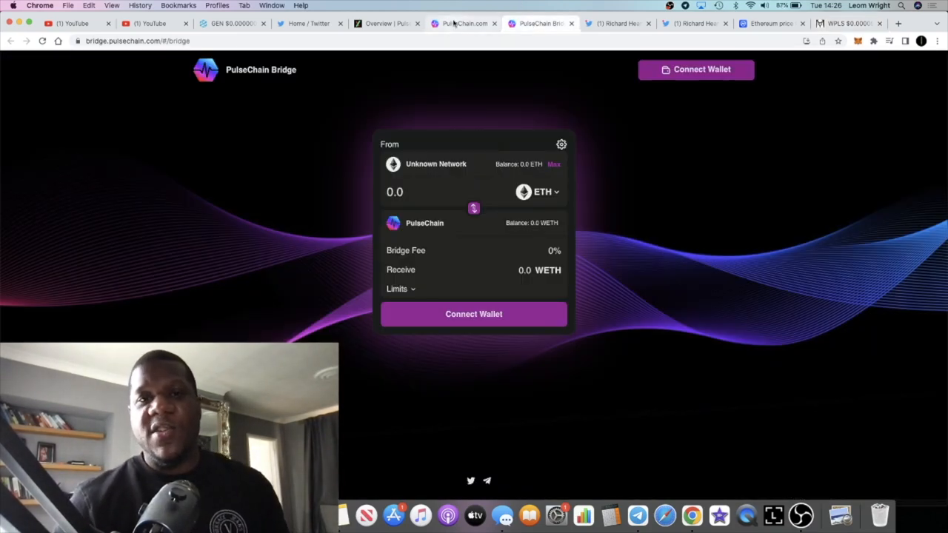
- View the PulseChain main net launch page, then return to the PulseChain Bridge ETH form
left_click(460, 24)
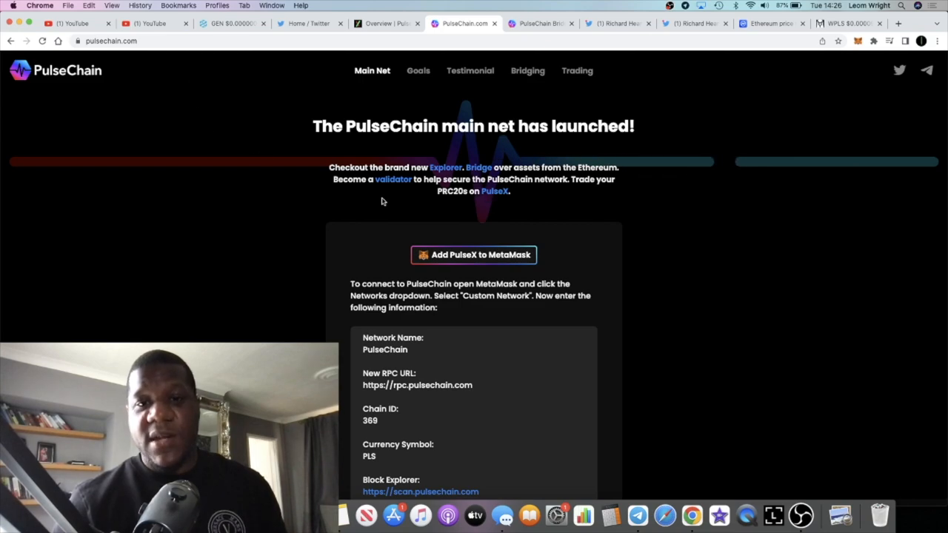
mouse_move(465, 177)
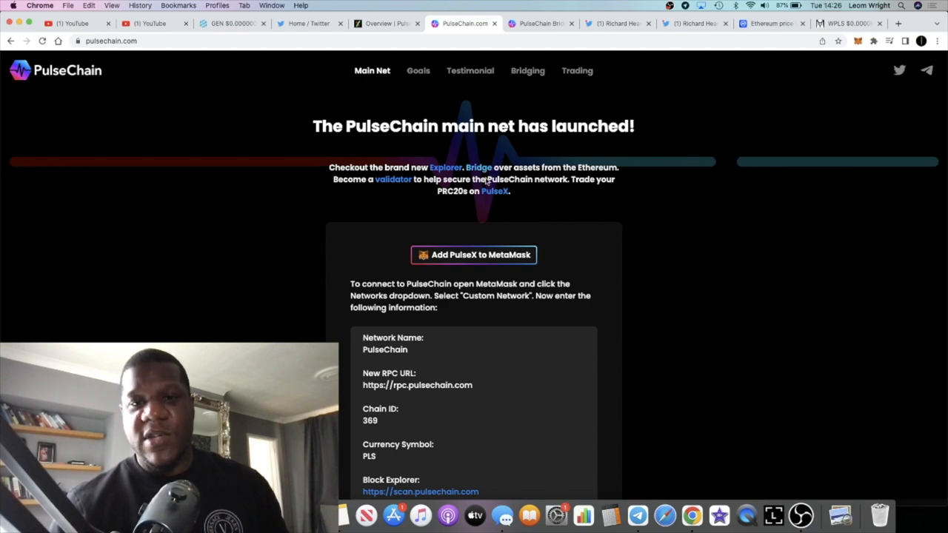
left_click(540, 24)
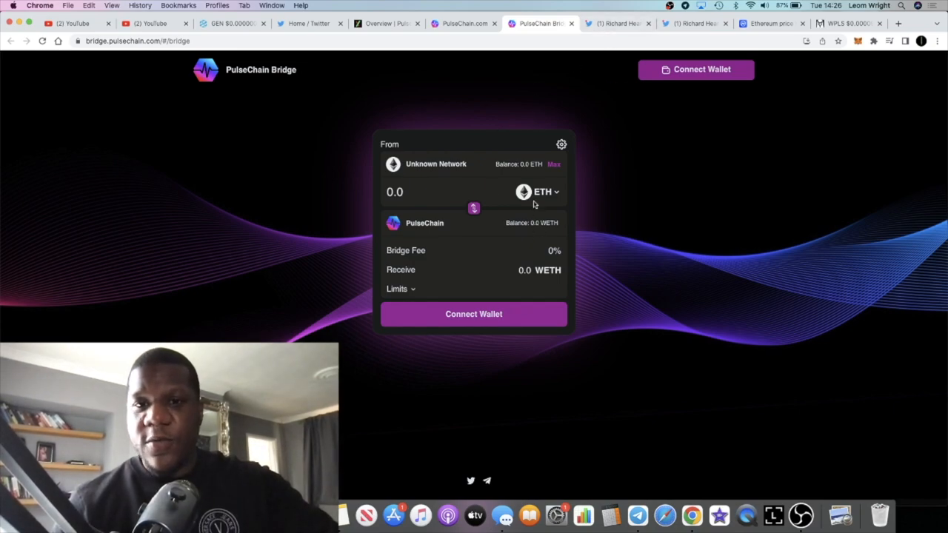
mouse_move(490, 174)
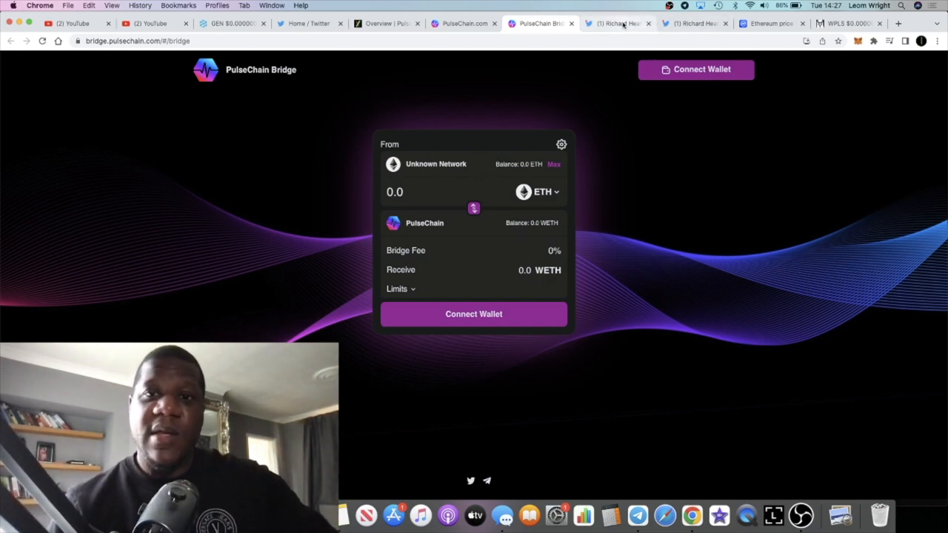
mouse_move(619, 24)
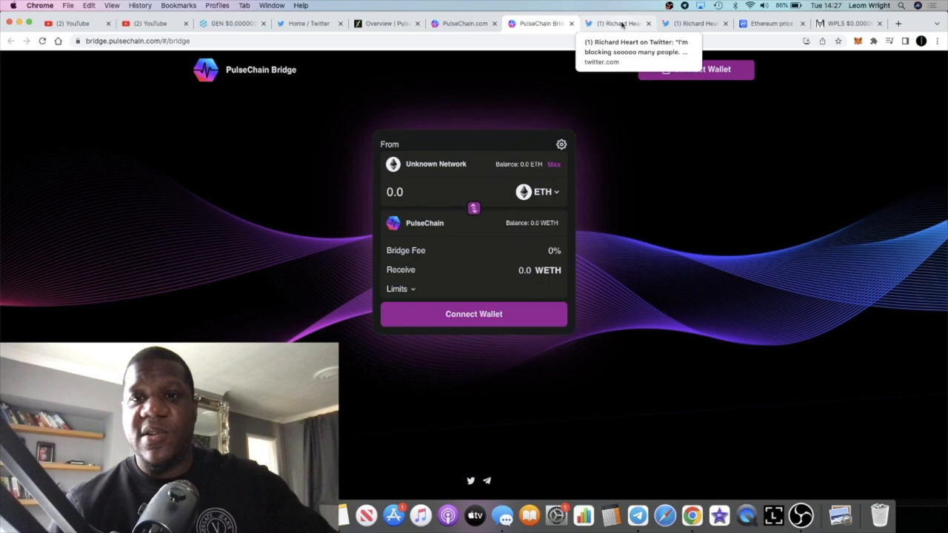
- Revisit Richard Heart's tweets on blocking people and bridged versus unbacked stables, then CoinMarketCap's Ethereum page
left_click(619, 23)
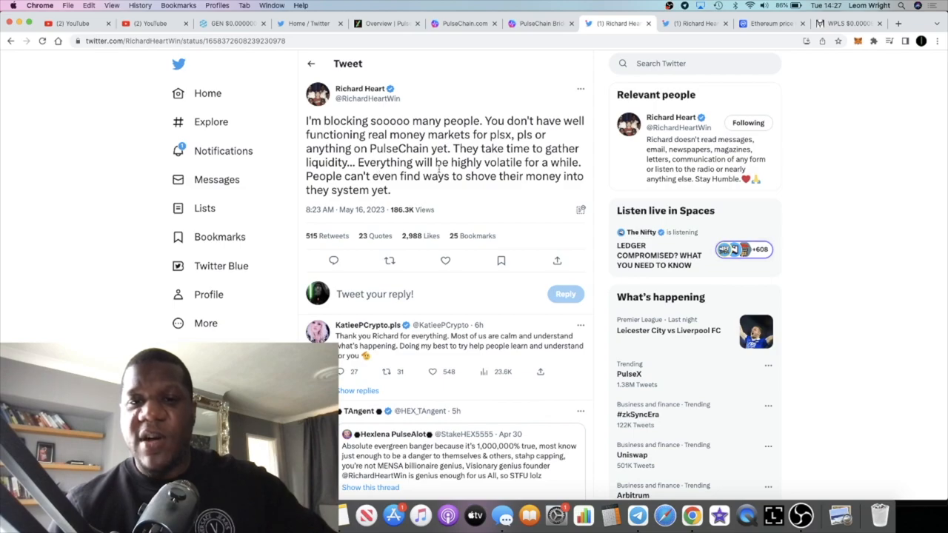
mouse_move(446, 190)
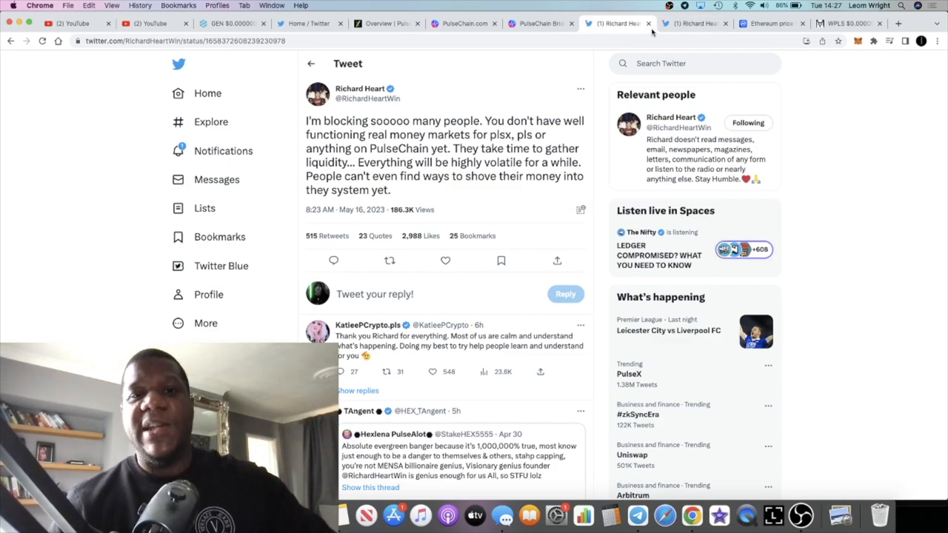
mouse_move(694, 24)
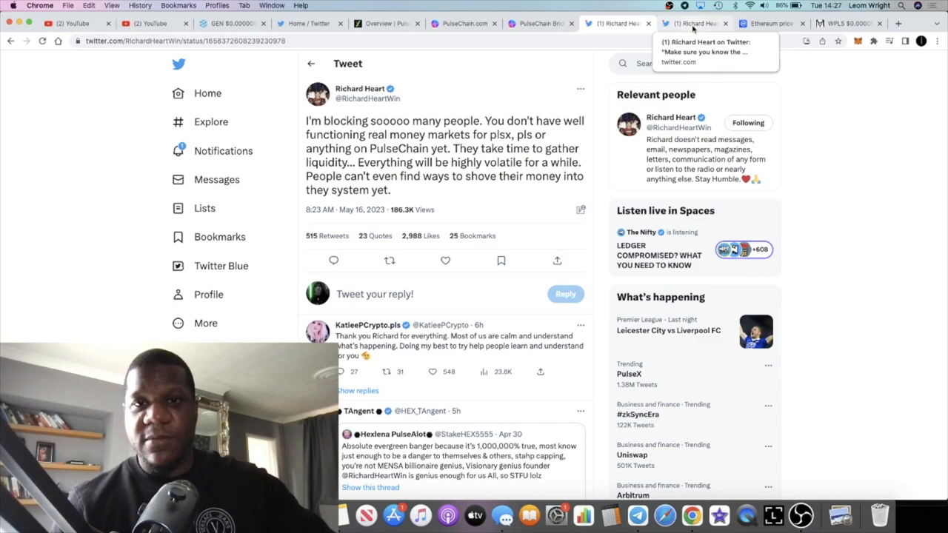
left_click(693, 23)
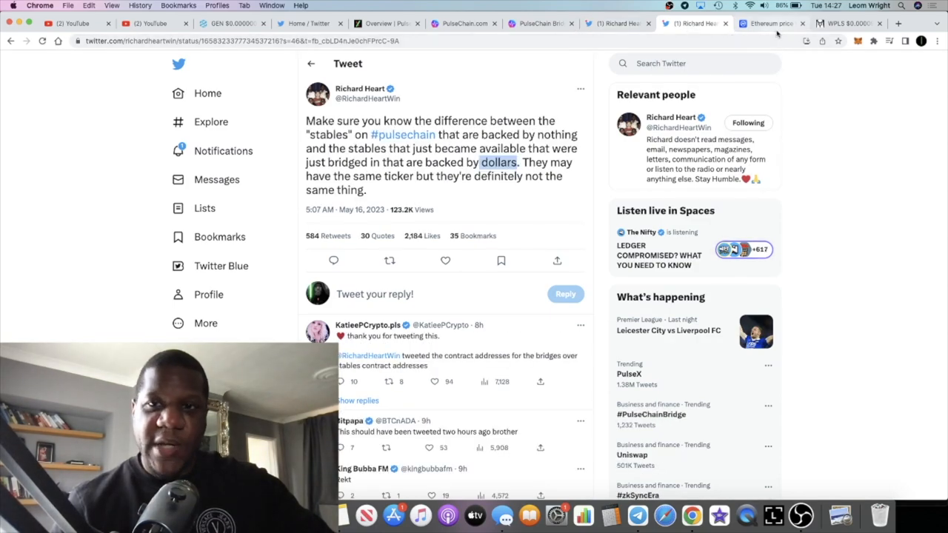
left_click(771, 23)
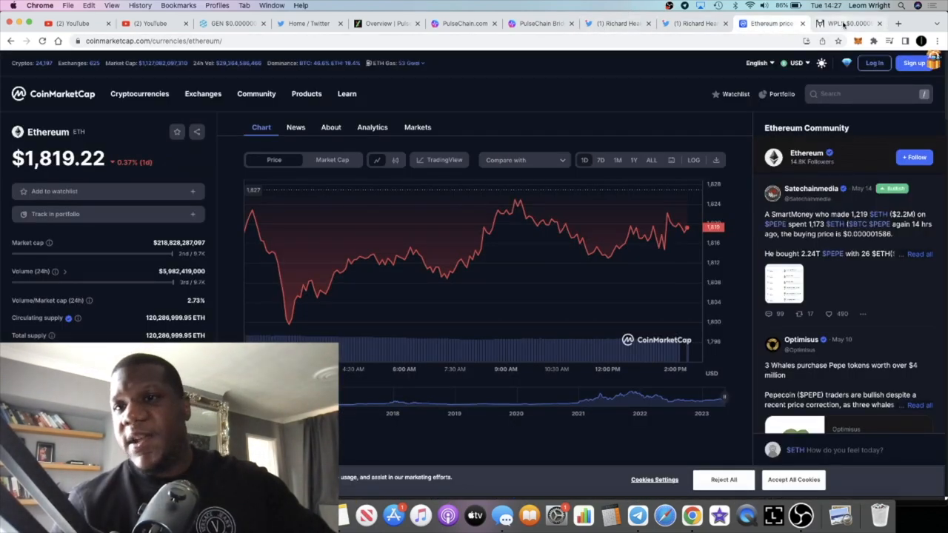
- Check the WPLS/PLSX chart on DEX Screener and switch to the PulseX Info analytics overview
left_click(848, 23)
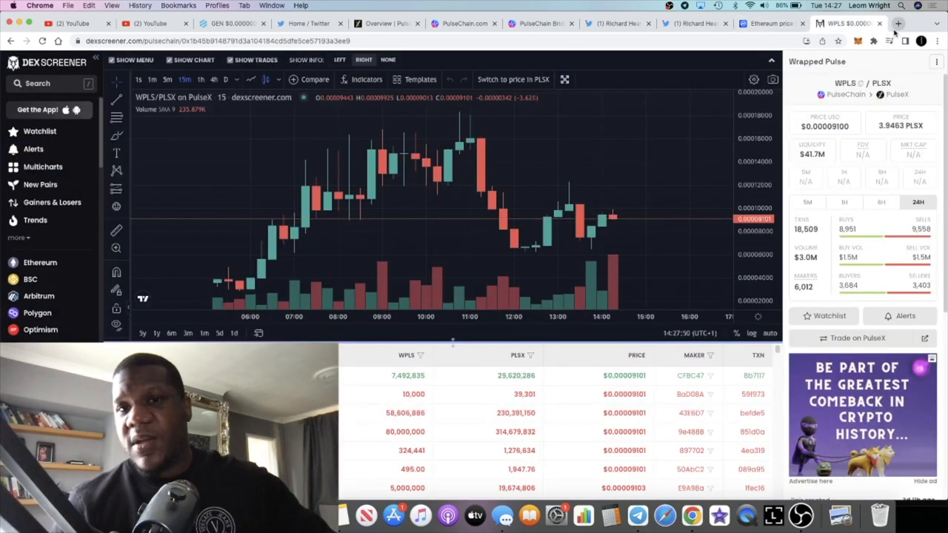
left_click(385, 24)
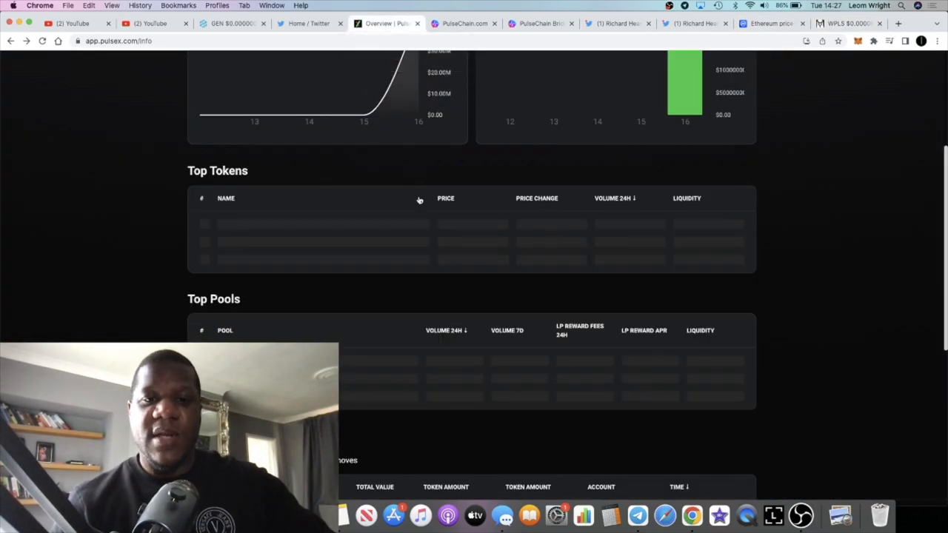
- Scroll the PulseX Info page down to the Top Tokens table with WETH, WPLS, PLSX and HEX
scroll("down", 3)
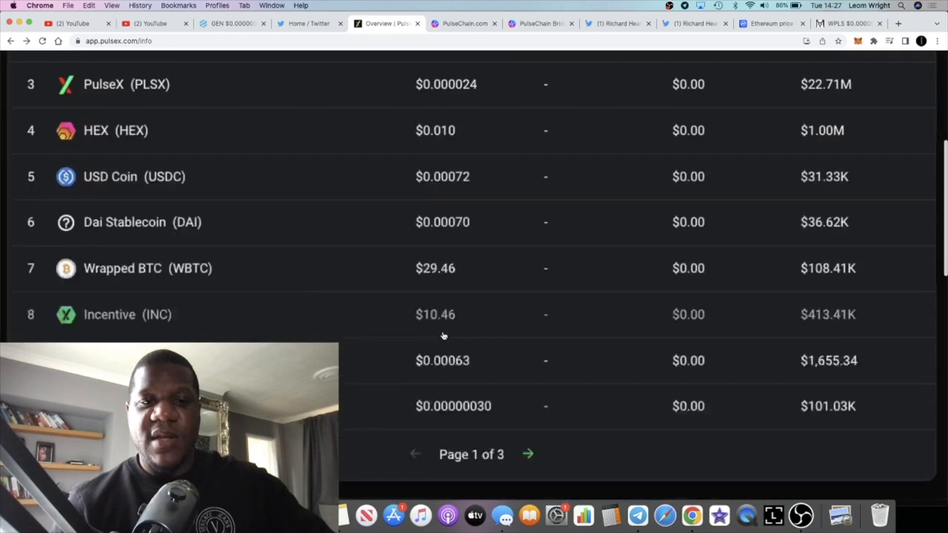
scroll("down", 3)
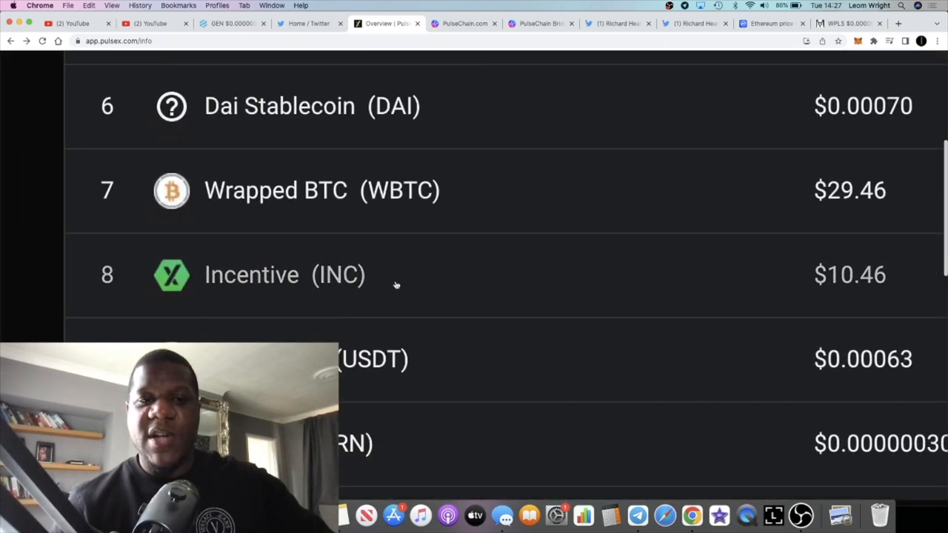
mouse_move(441, 283)
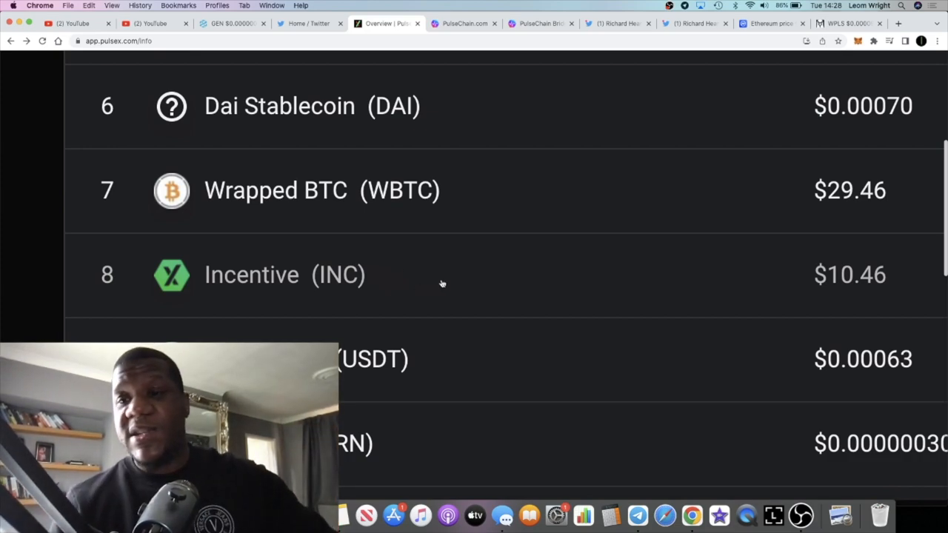
mouse_move(815, 274)
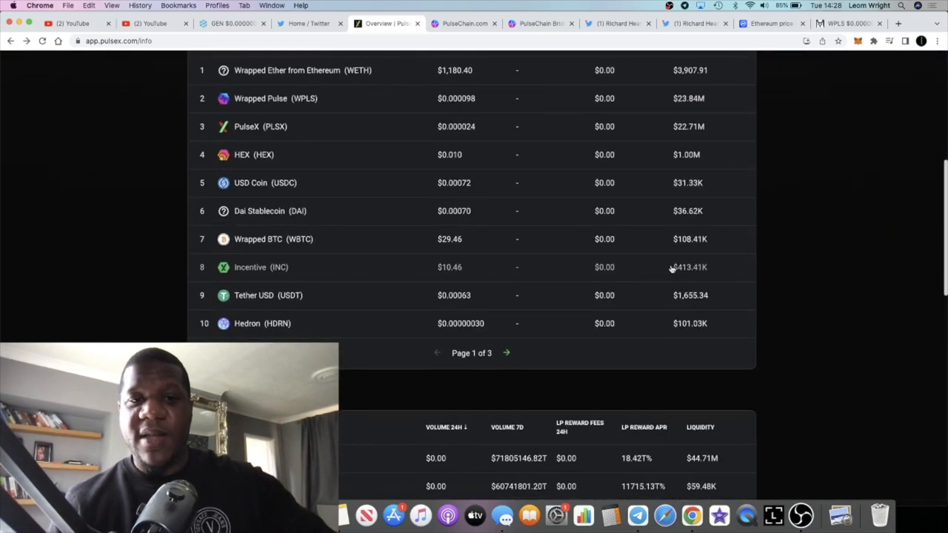
- Start a new Chrome tab and enter 'kishka' to get the DEX Screener Kishka/WPLS pair suggestion
left_click(896, 68)
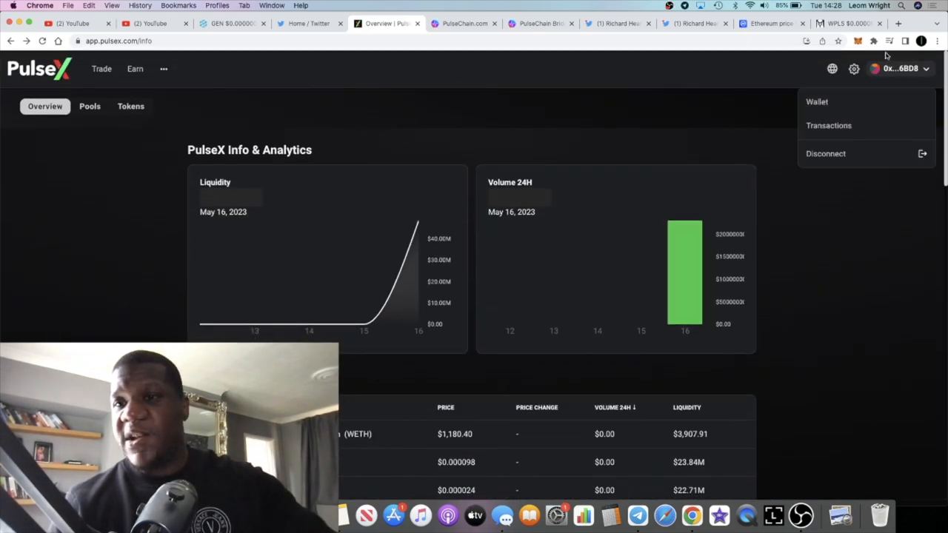
left_click(898, 24)
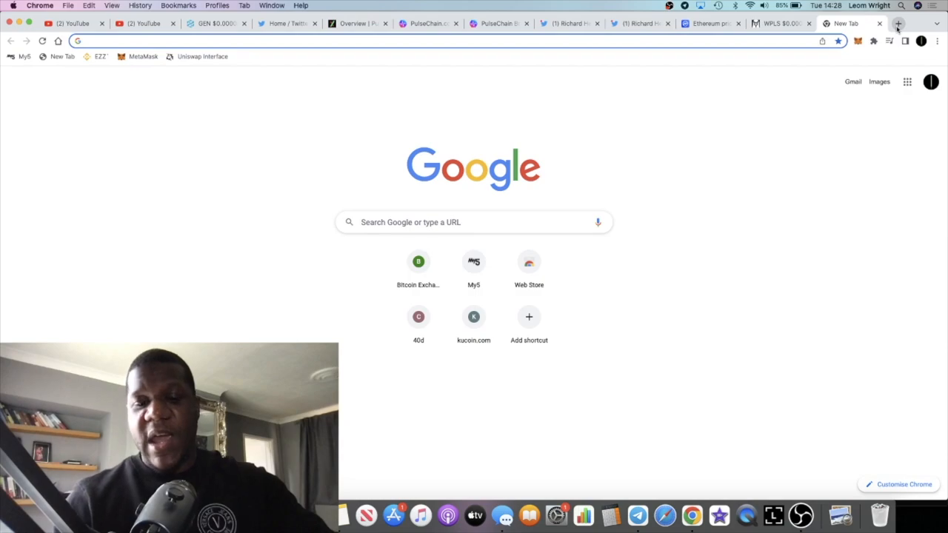
type("kishka")
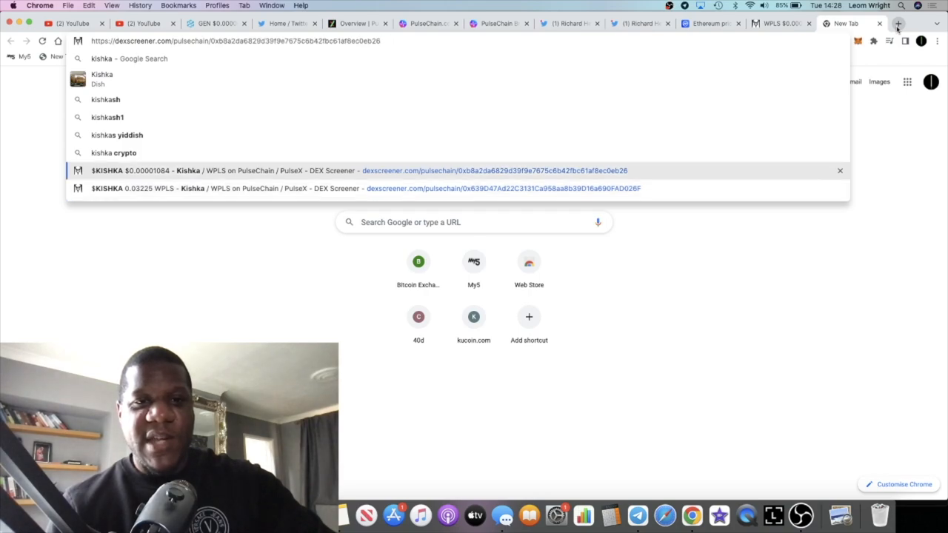
mouse_move(637, 514)
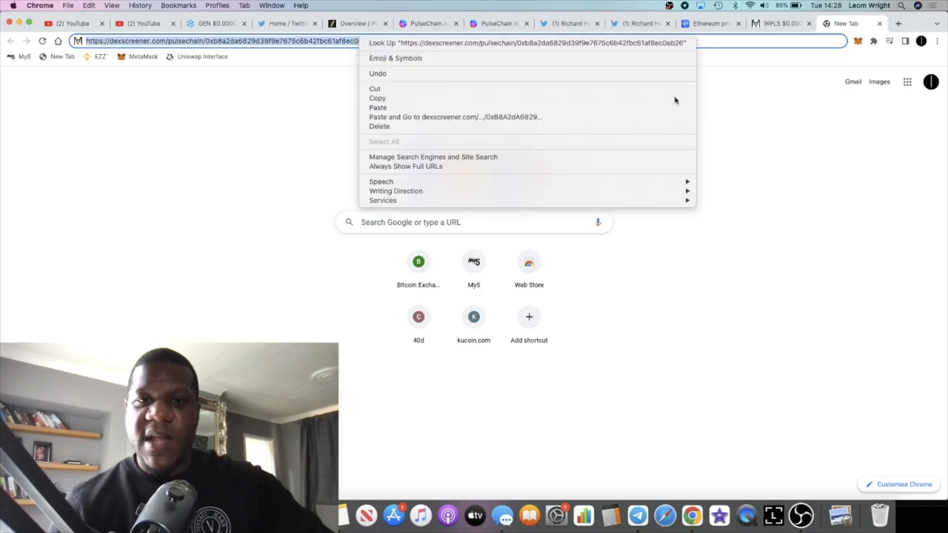
- Load the DEX Screener $KISHKA/WPLS pair page on PulseChain with its chart and trading stats
left_click(611, 119)
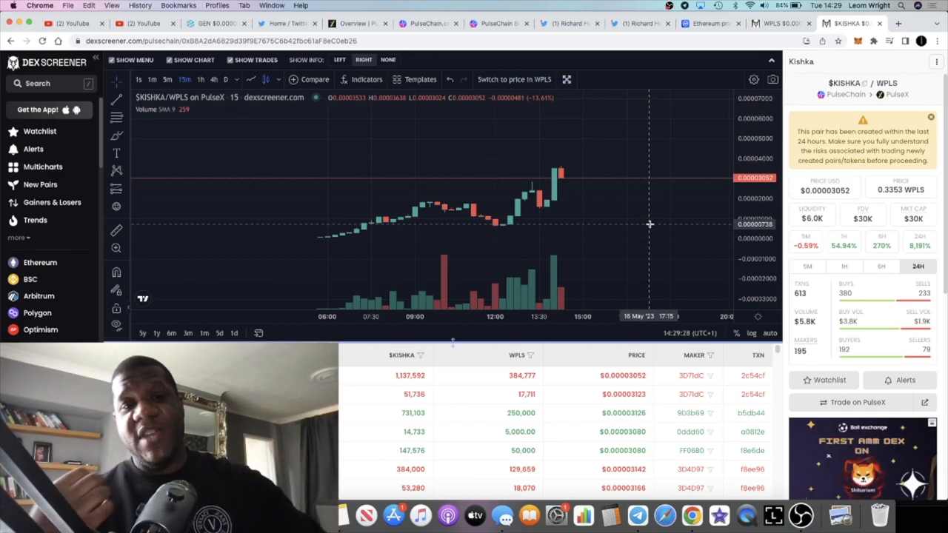
- Return to the PulseChain.com launch page showing the MetaMask network settings: RPC URL, chain ID 369, PLS
left_click(359, 23)
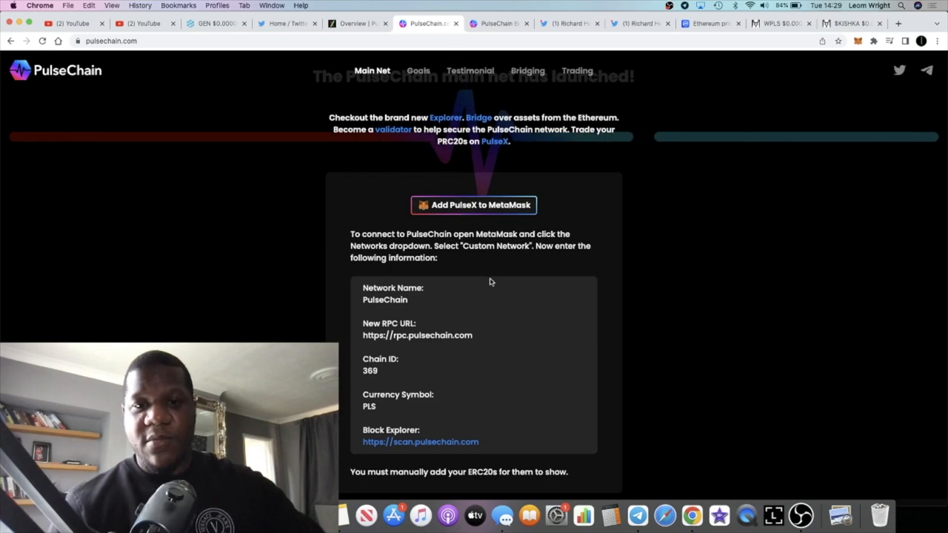
mouse_move(505, 286)
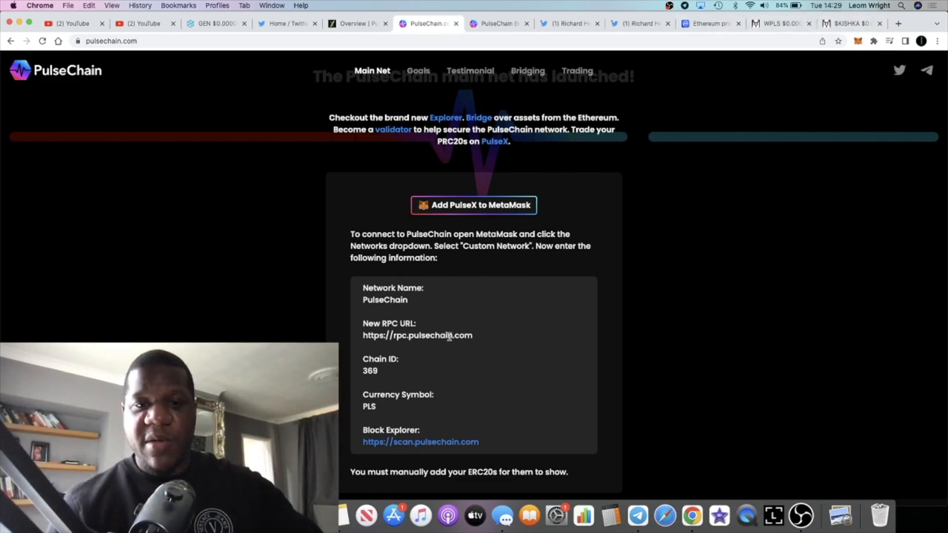
mouse_move(695, 75)
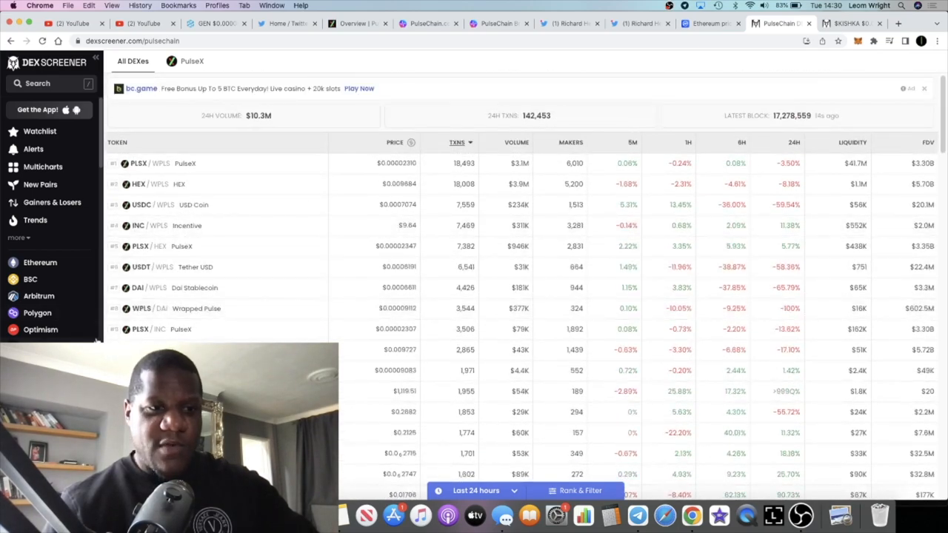
- Scroll down the DEX Screener PulseChain pairs table past the Kishka pair to the lower-ranked tokens
scroll("down", 3)
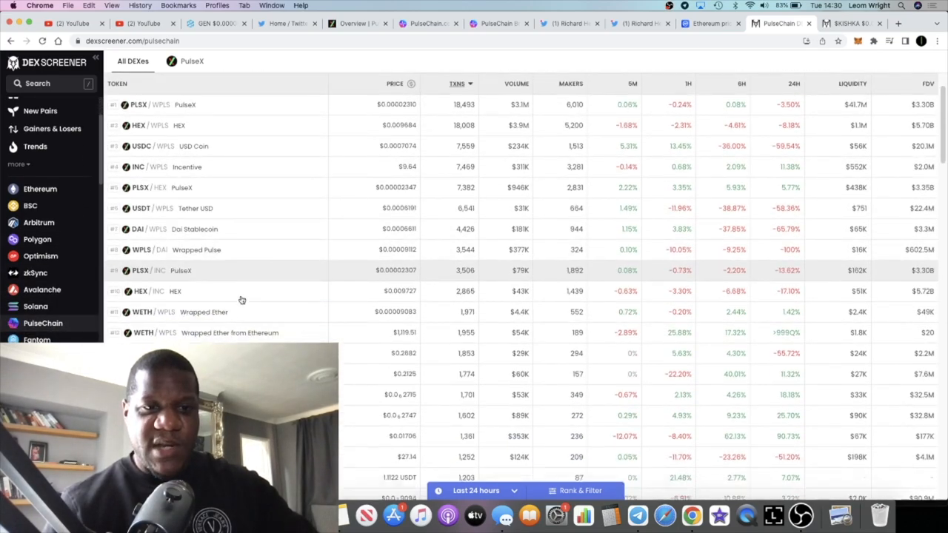
scroll("down", 3)
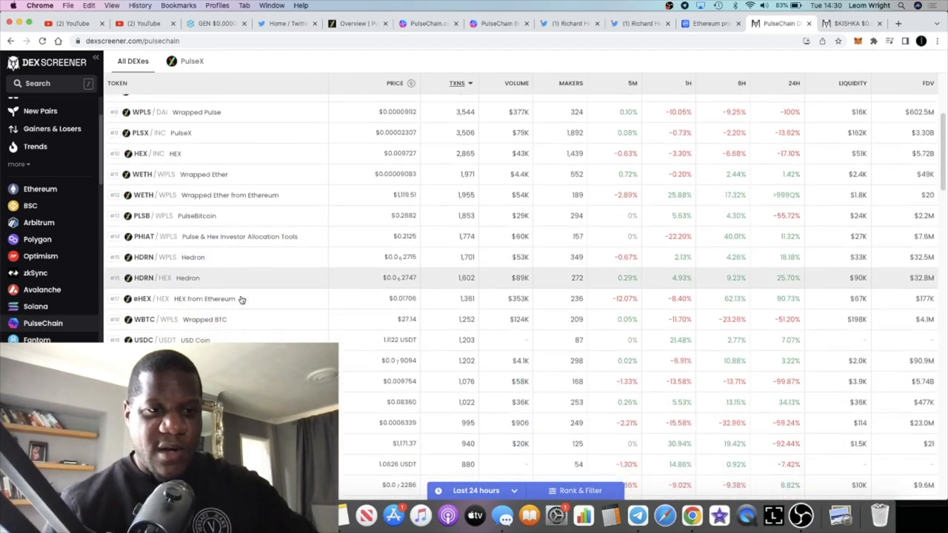
scroll("down", 3)
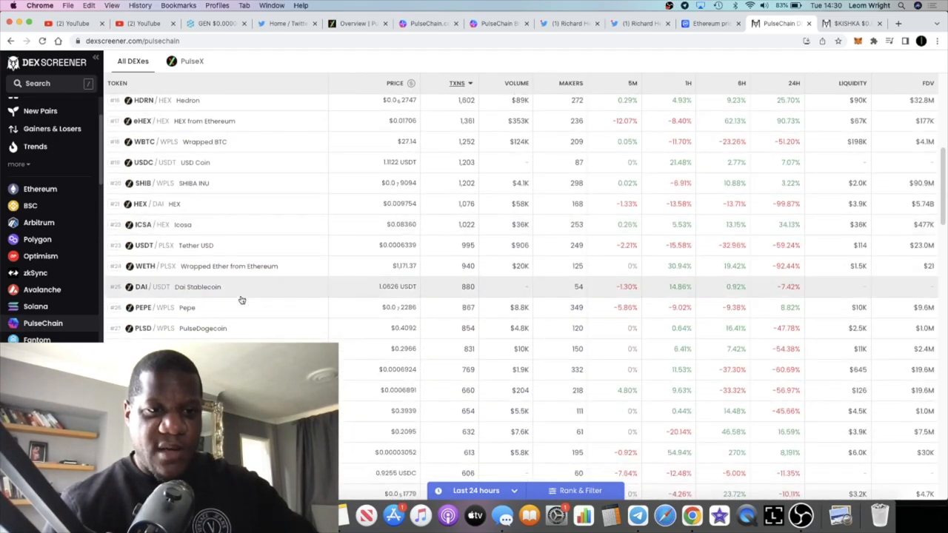
scroll("down", 3)
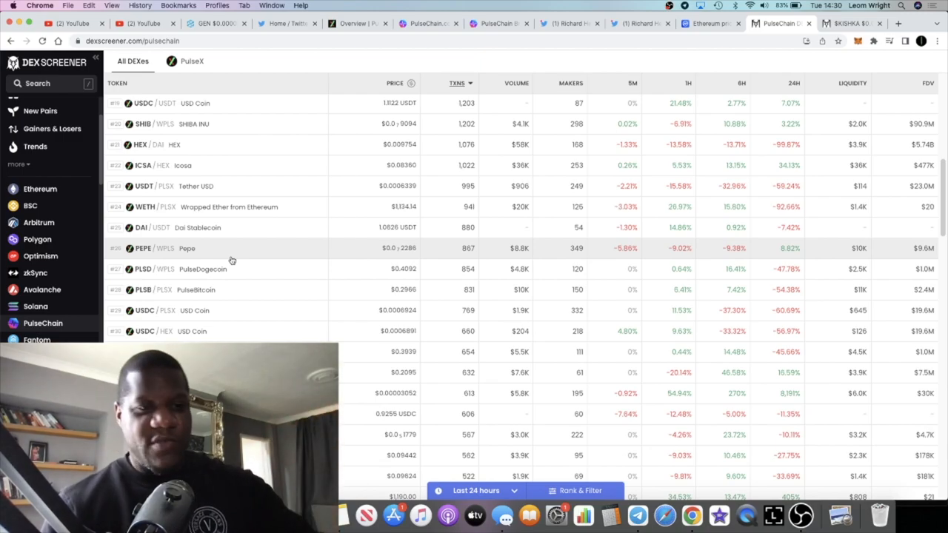
scroll("down", 3)
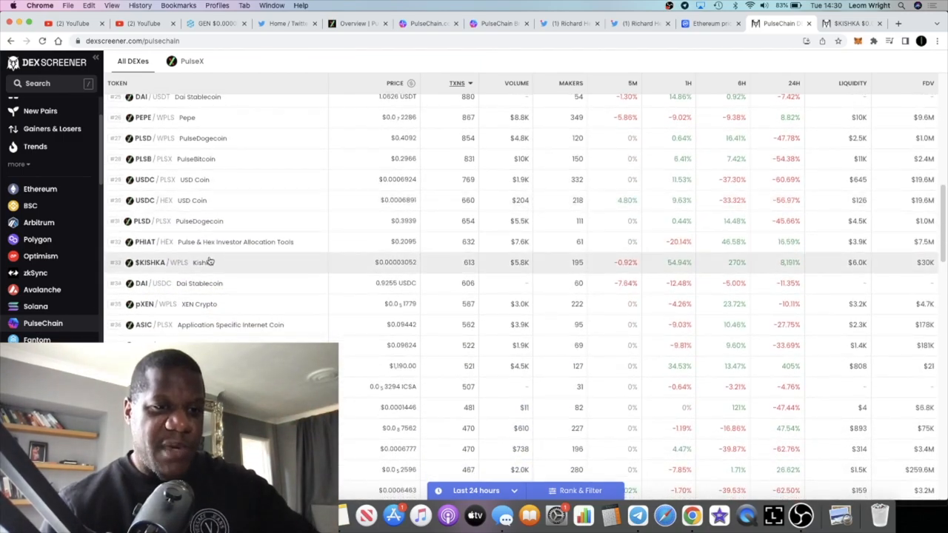
scroll("down", 3)
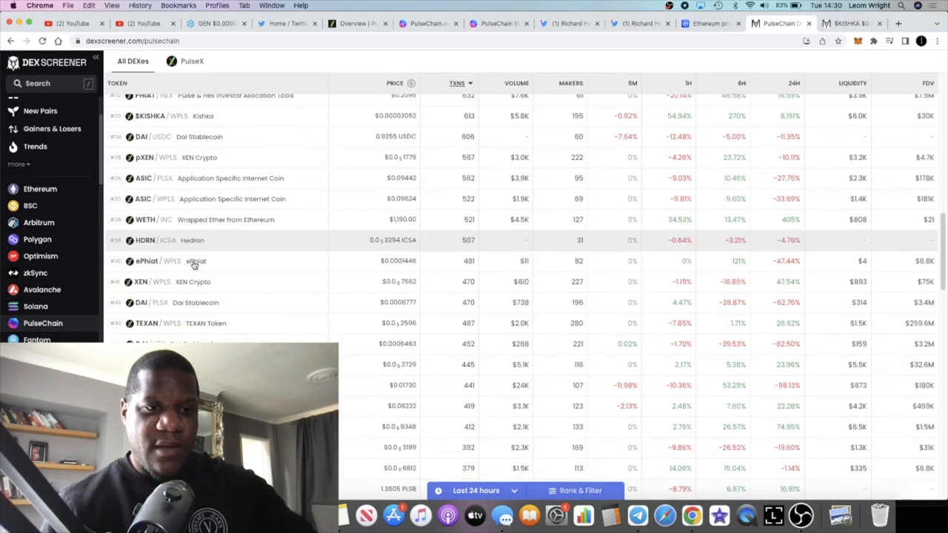
scroll("down", 3)
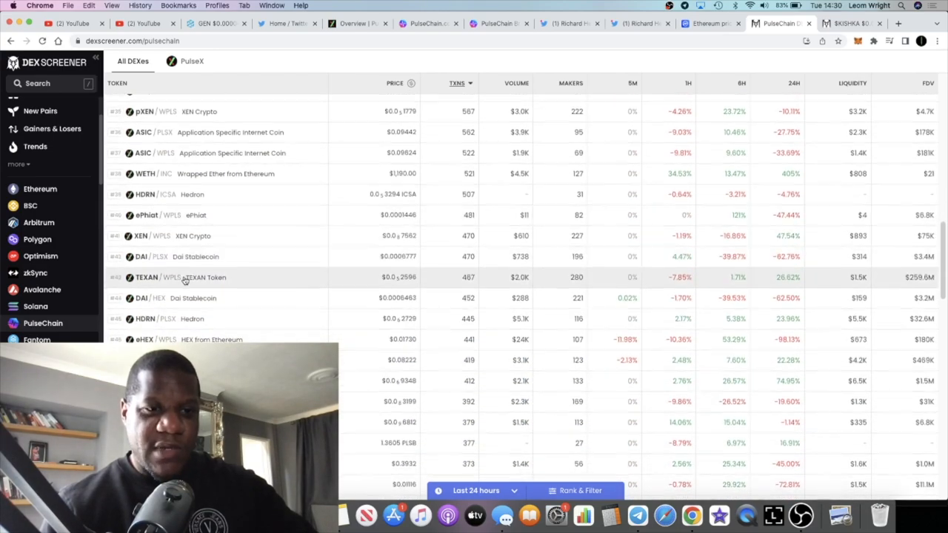
scroll("down", 3)
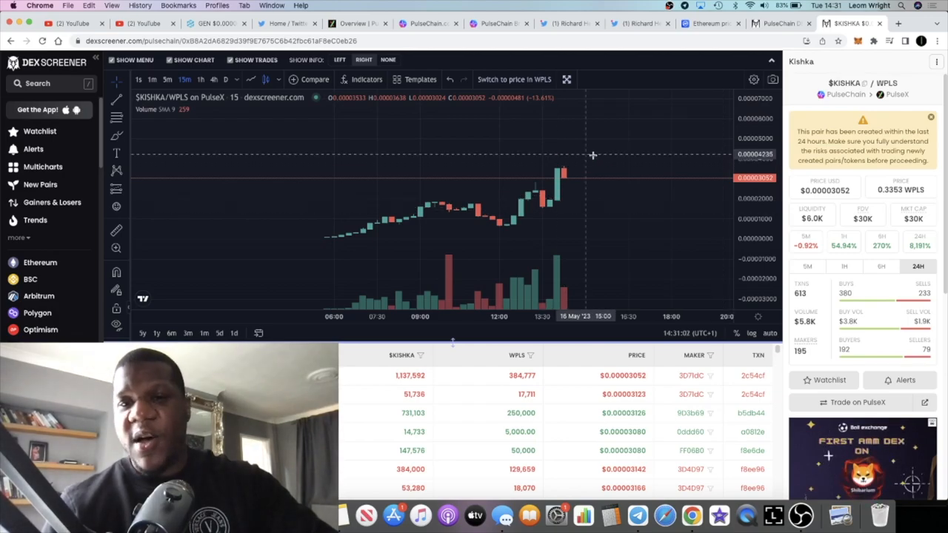
mouse_move(625, 133)
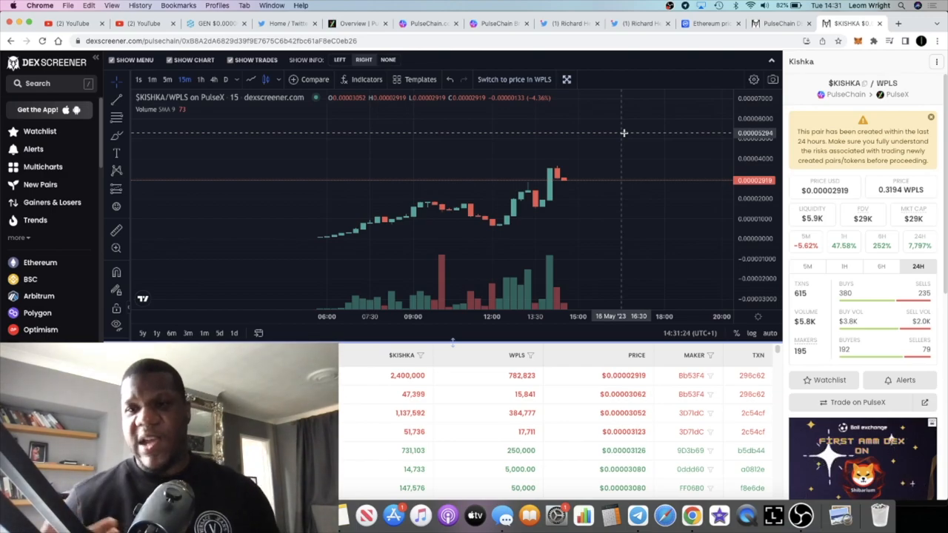
mouse_move(580, 201)
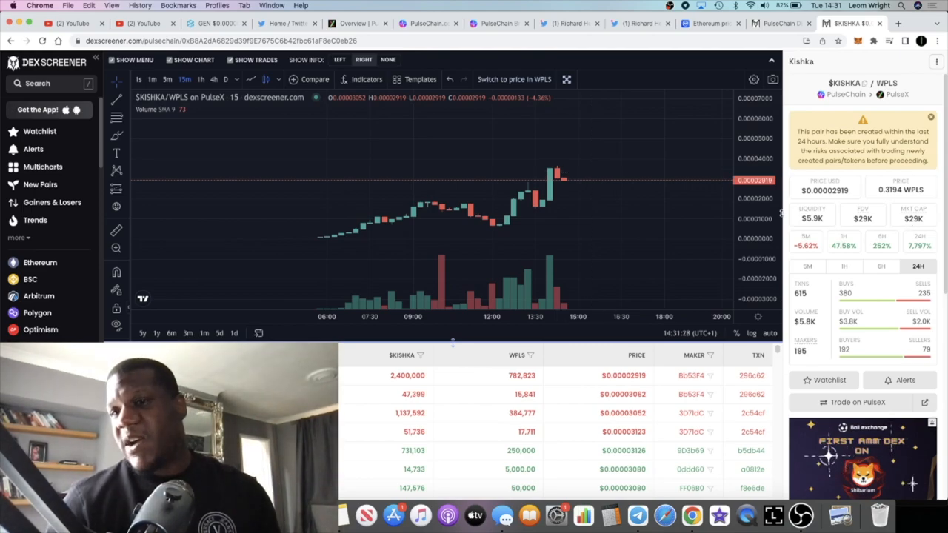
mouse_move(655, 120)
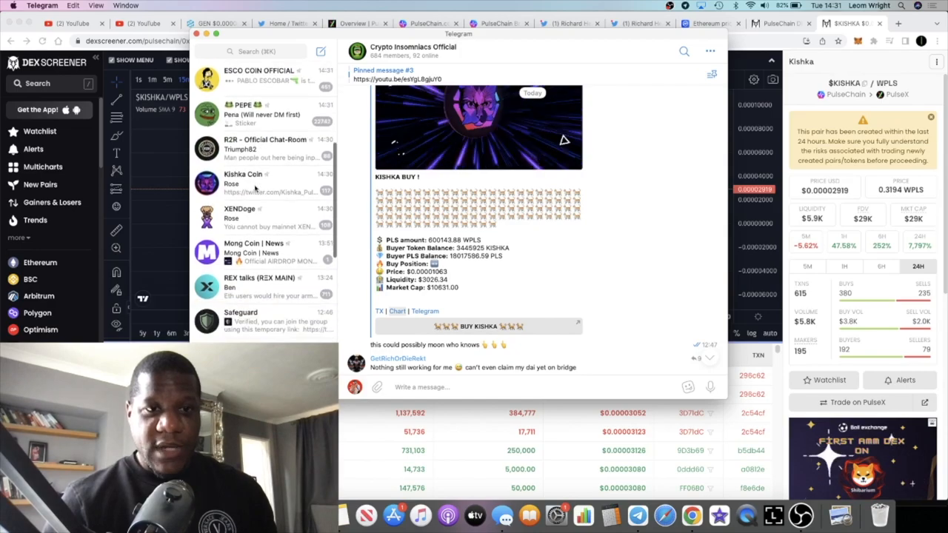
- In the Kishka Coin Telegram group send the website command and copy the bot's kishkacoin.com link
left_click(260, 184)
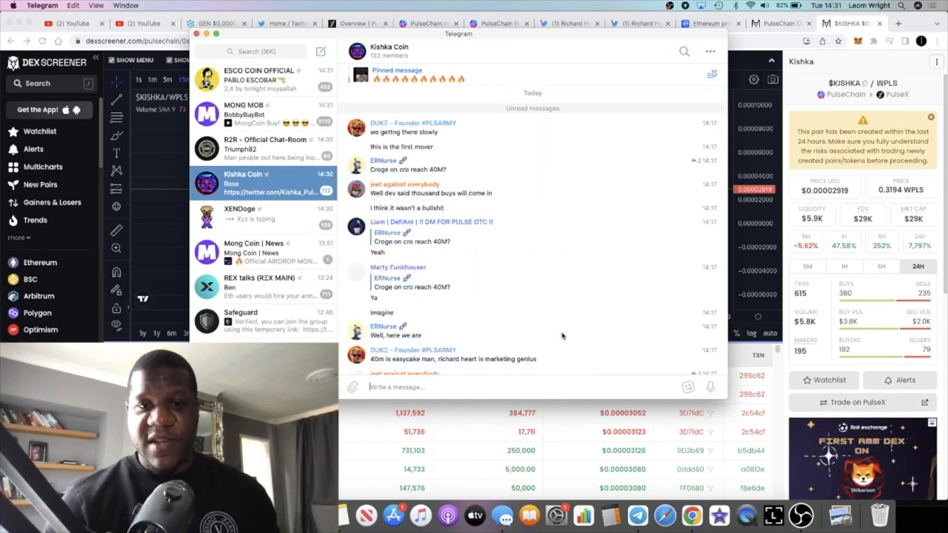
scroll("down", 3)
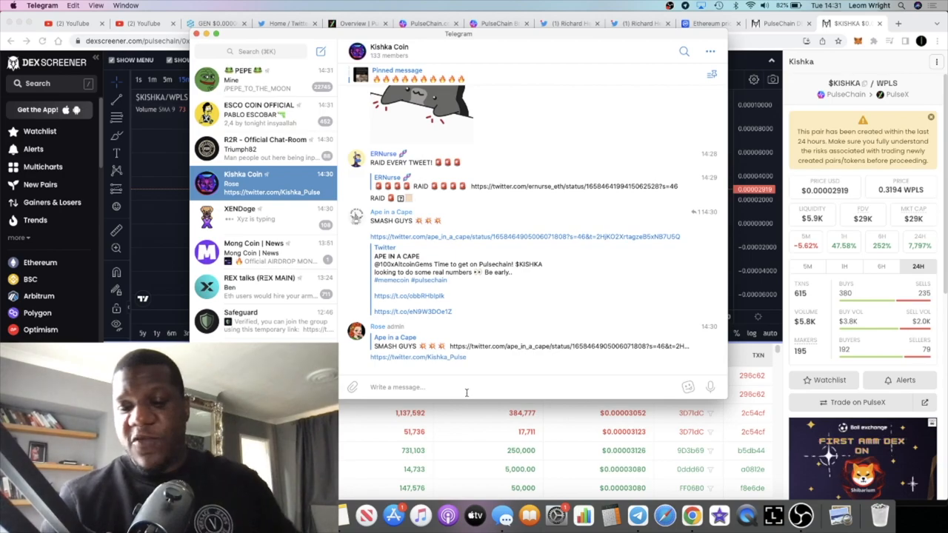
type("/wens")
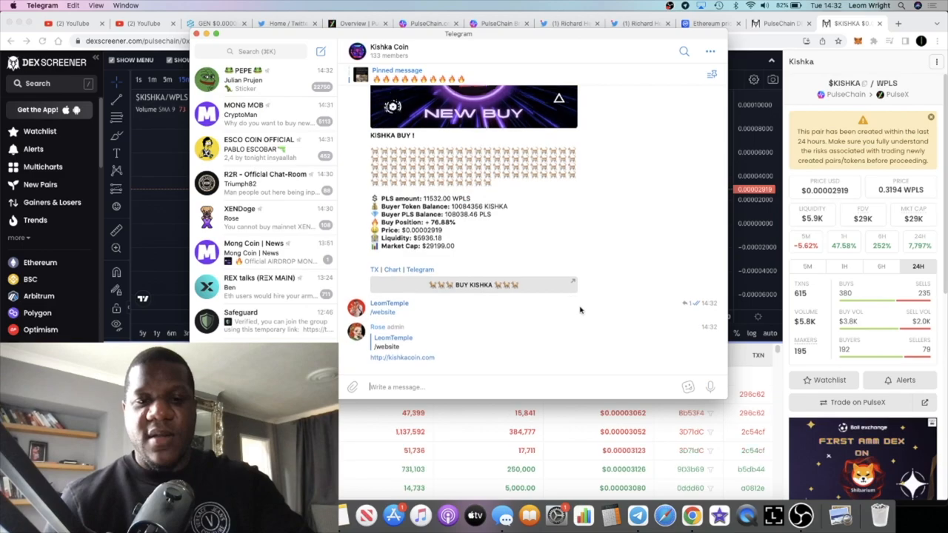
right_click(392, 343)
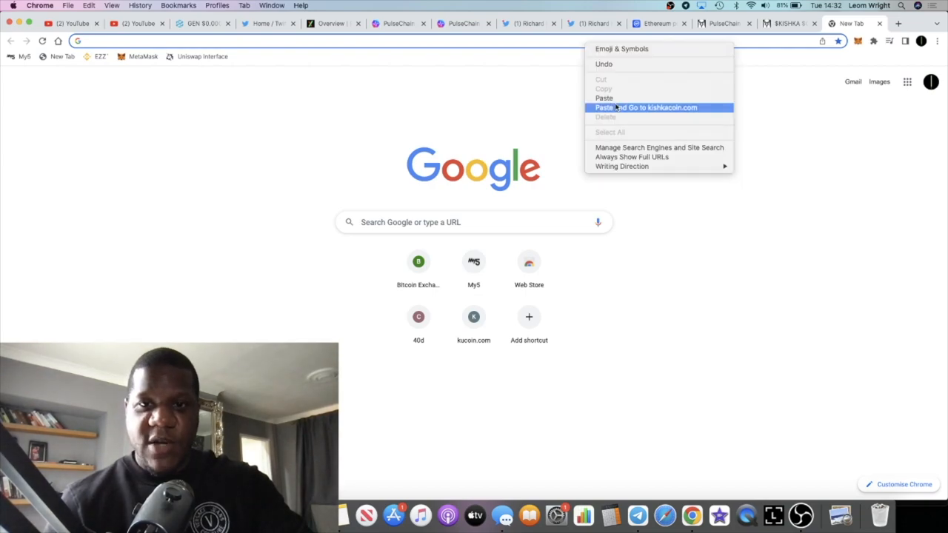
- Go to kishkacoin.com from the copied link and scroll to the Origin of Kishka section
left_click(646, 107)
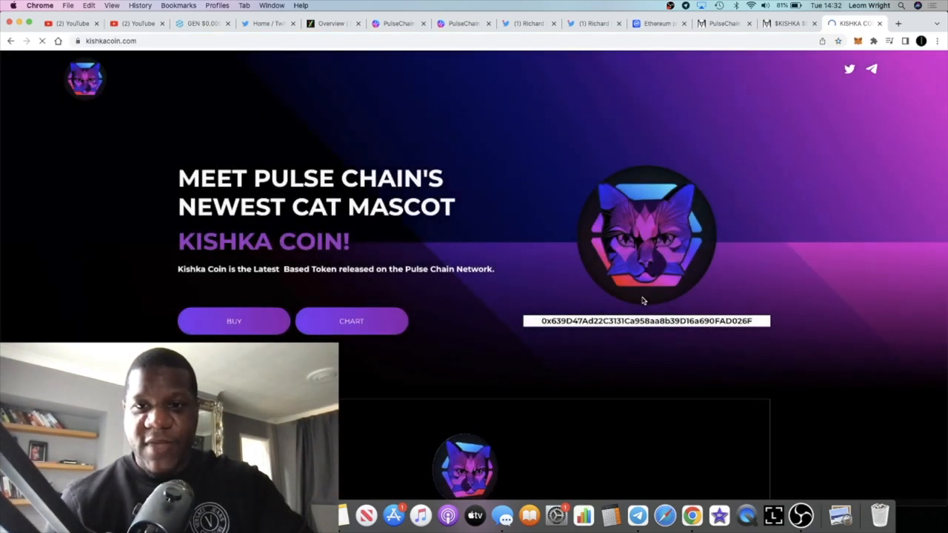
scroll("down", 3)
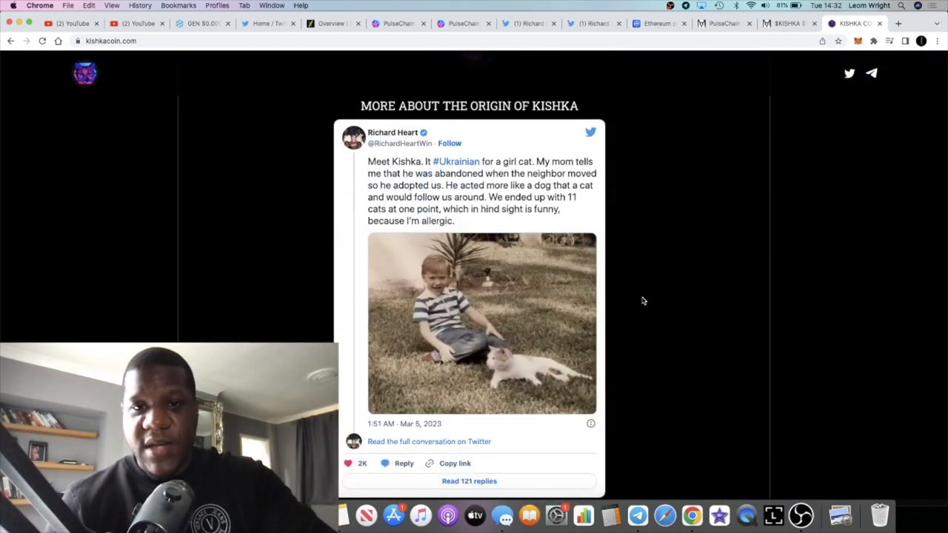
scroll("down", 3)
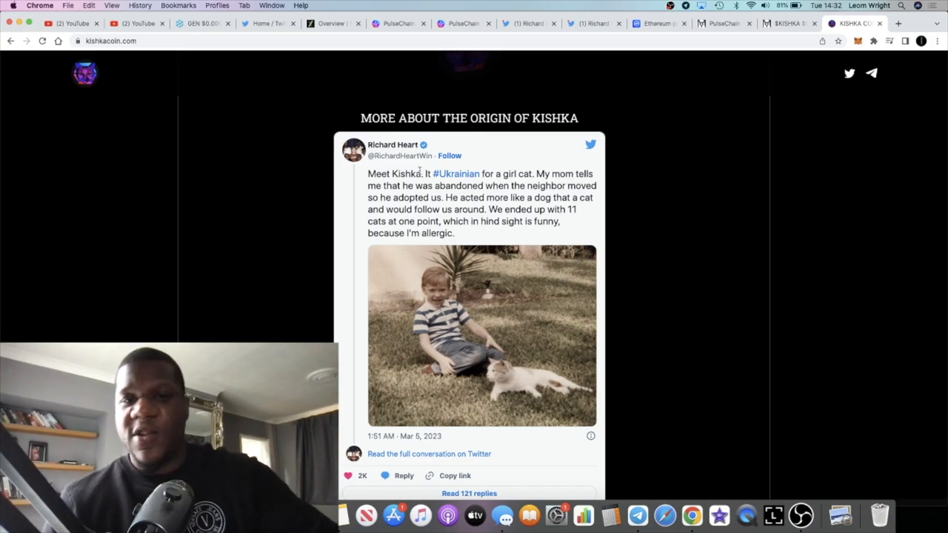
- Scroll through kishkacoin.com's Tokenomics, Roadmap and Partners sections and back up
scroll("down", 3)
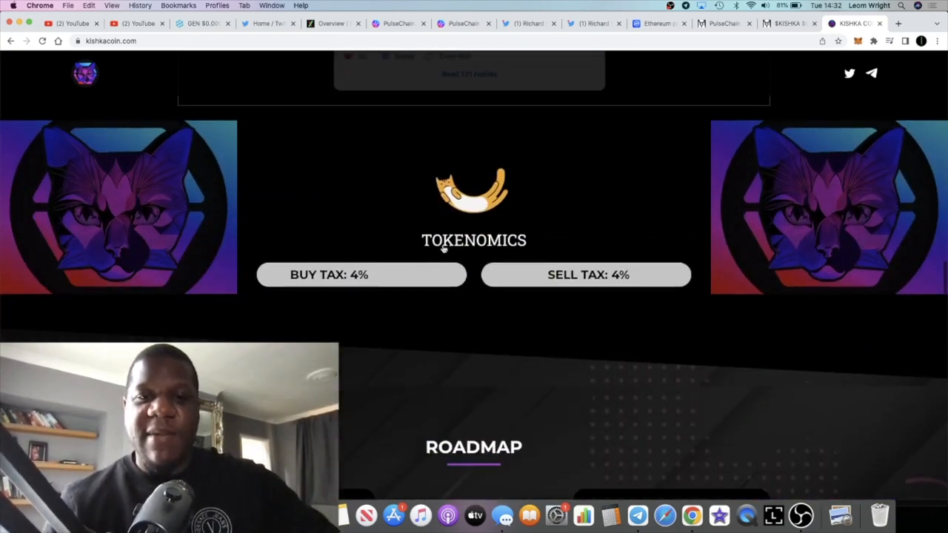
scroll("down", 3)
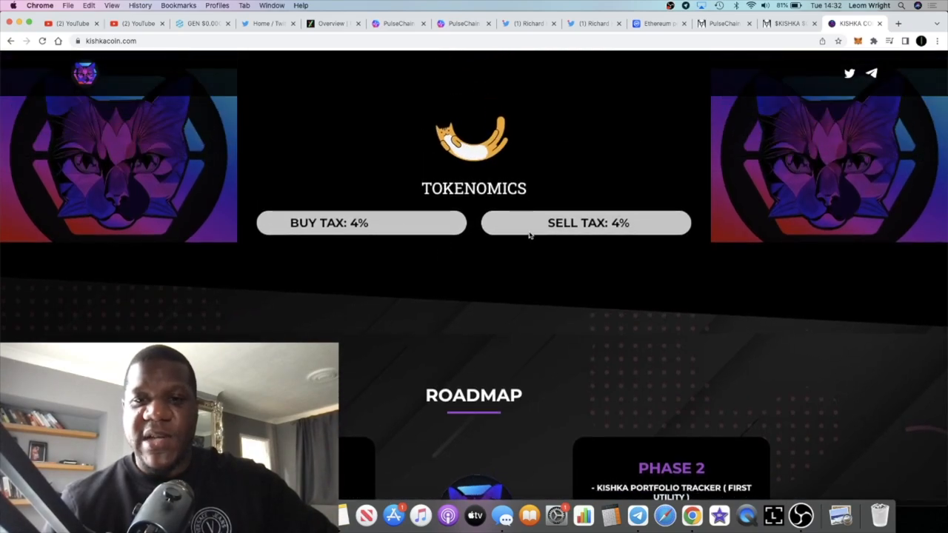
scroll("down", 3)
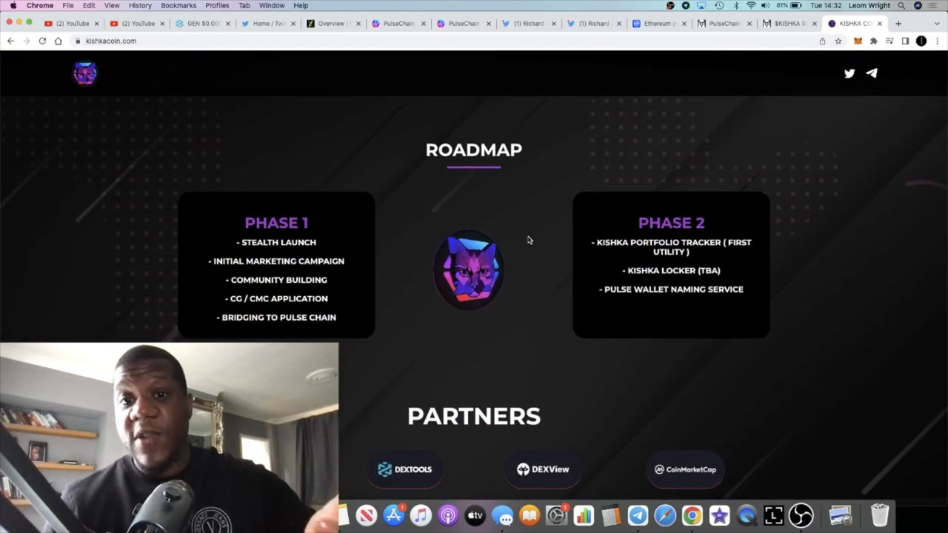
scroll("down", 3)
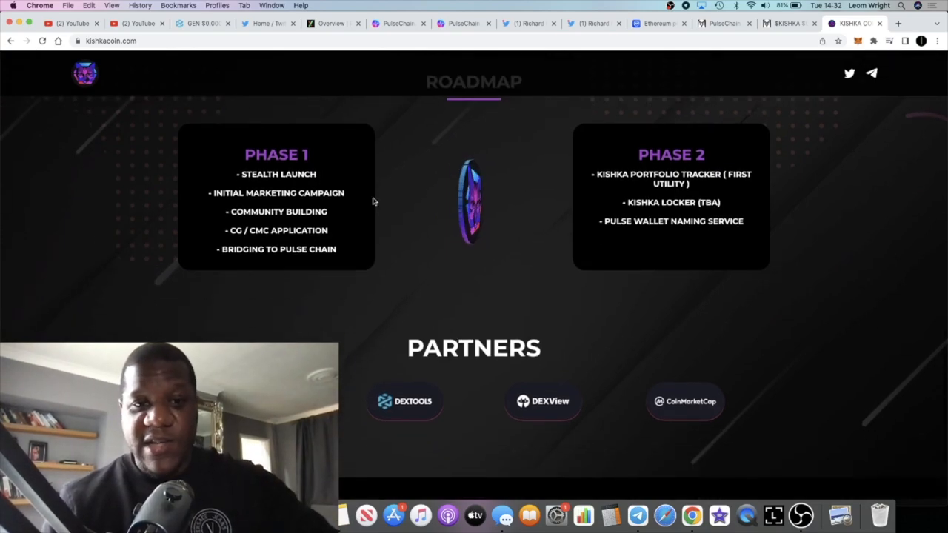
scroll("up", 3)
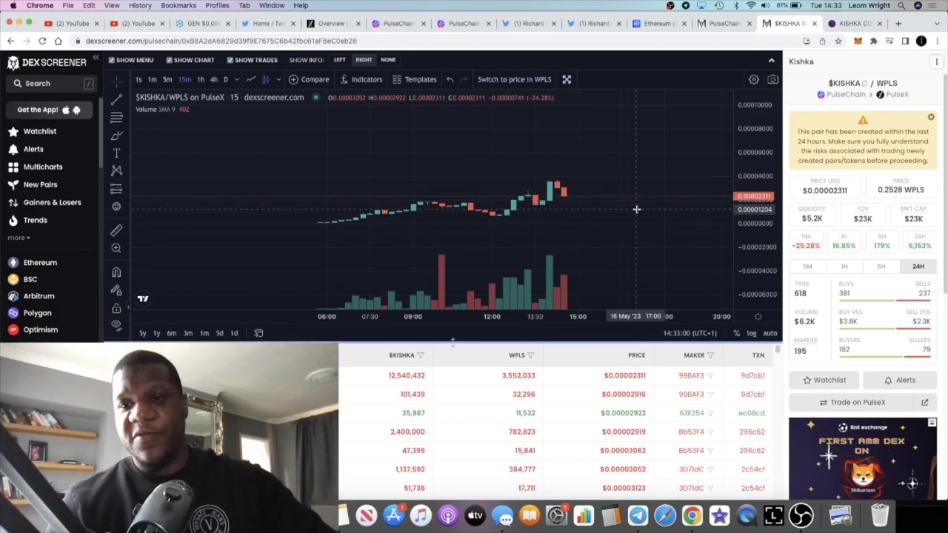
mouse_move(591, 180)
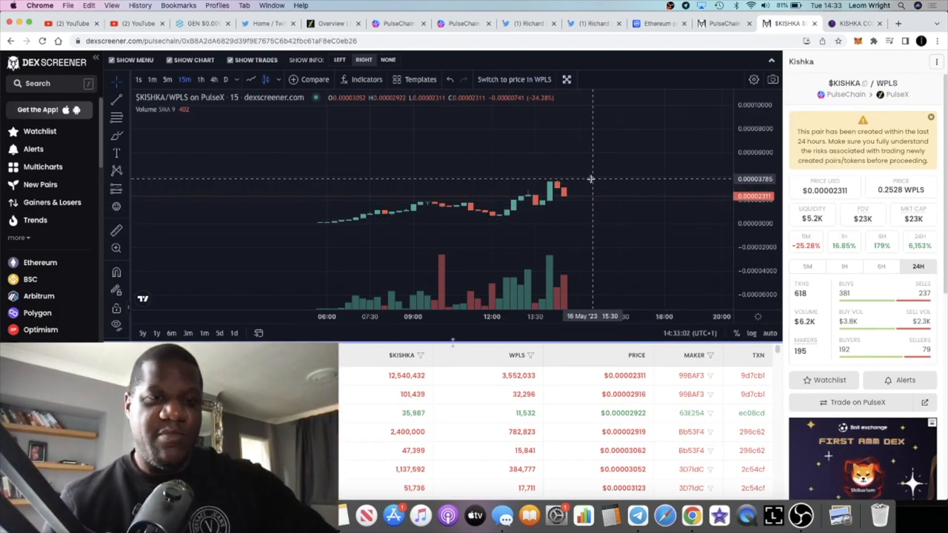